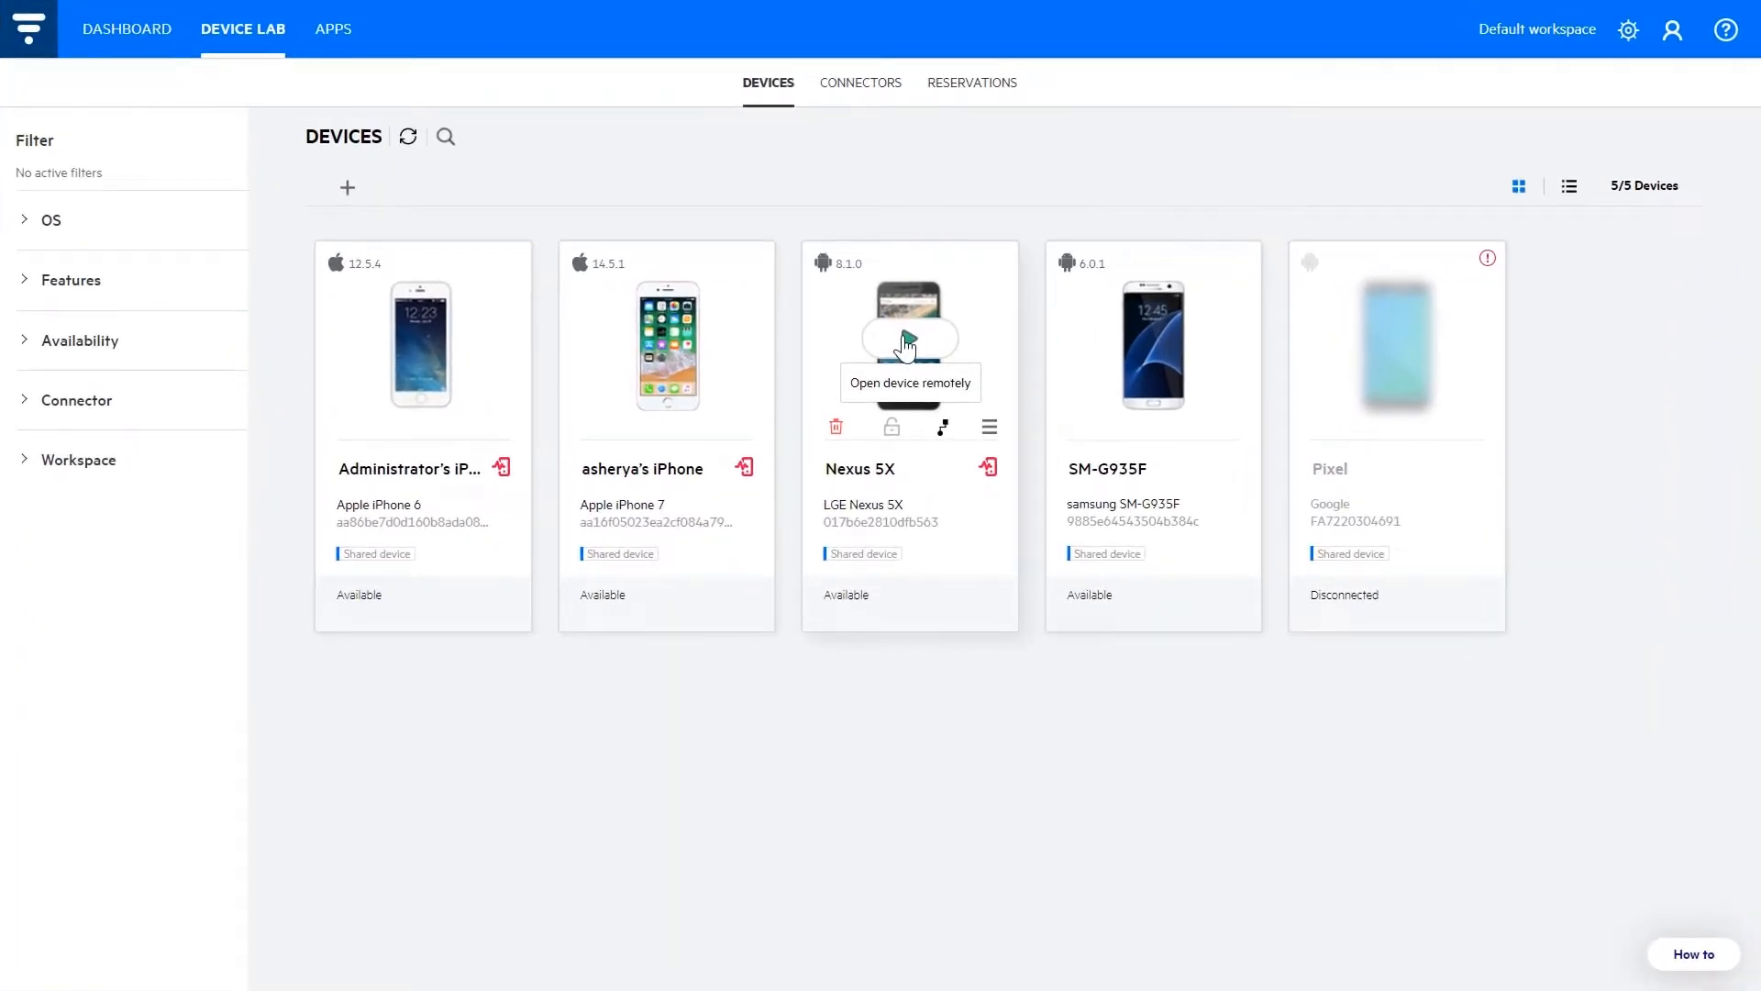
- Open the Nexus 5X remotely from the Device Lab card
click(910, 340)
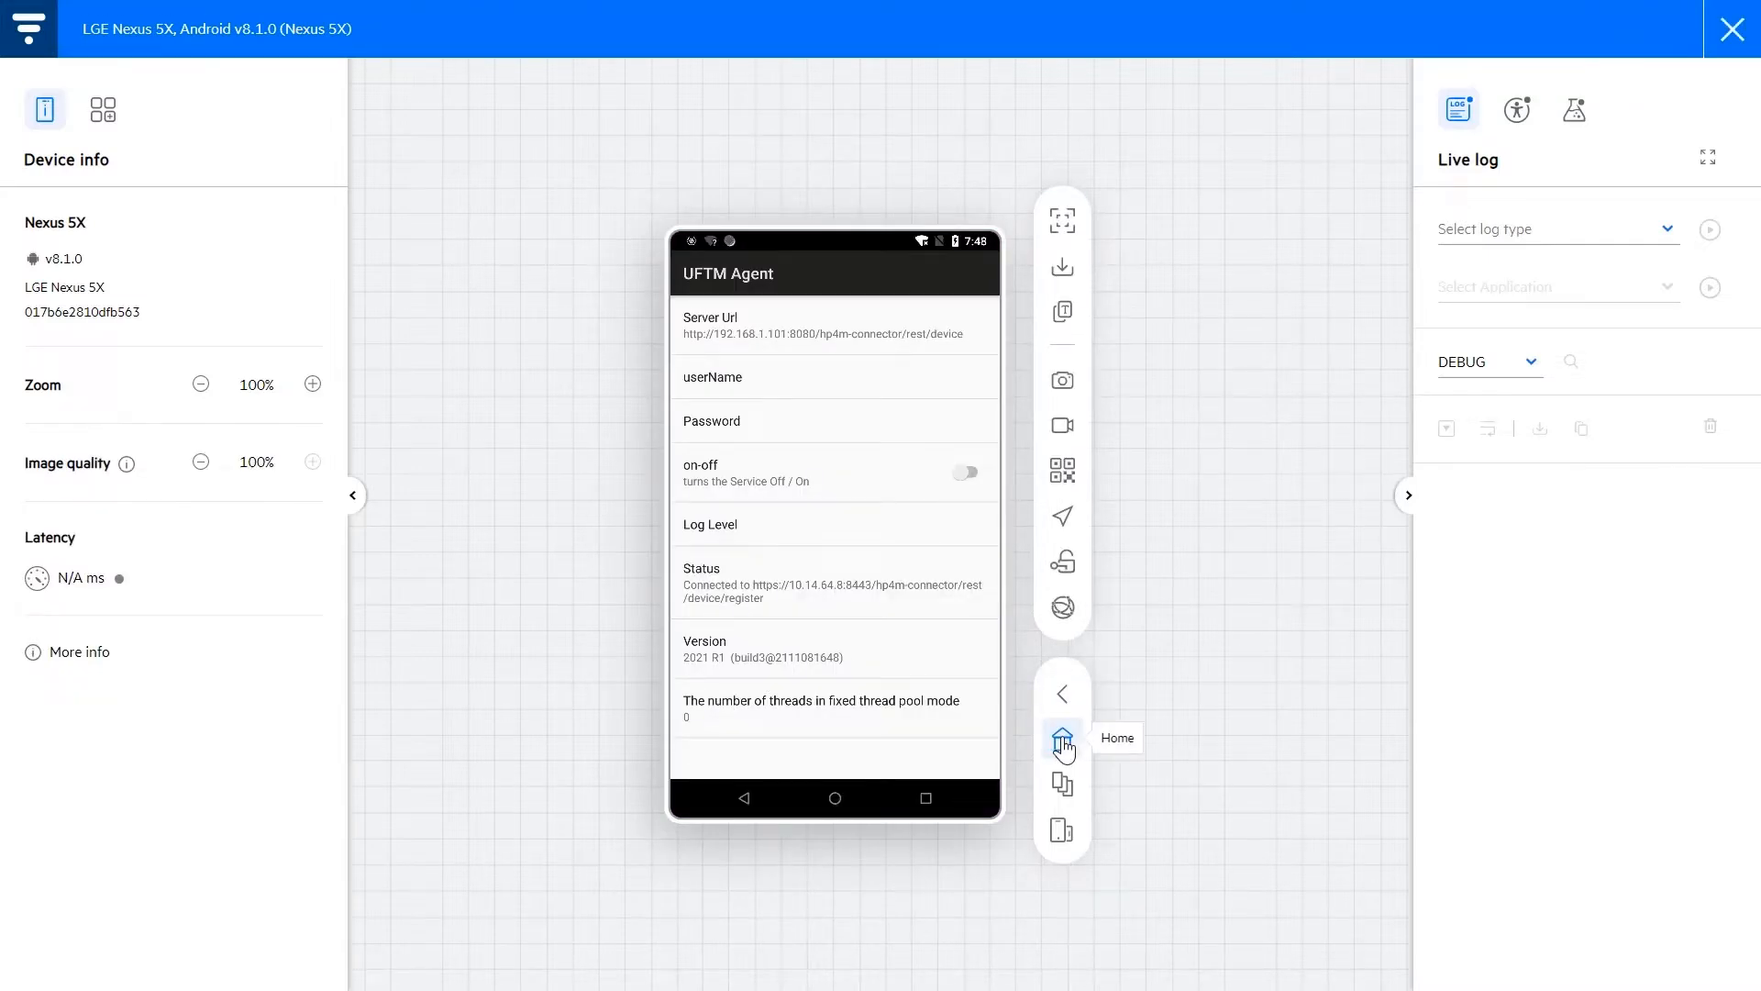
- Return the Nexus 5X to its home screen, rotate it, and show the app interactions panel
click(1062, 737)
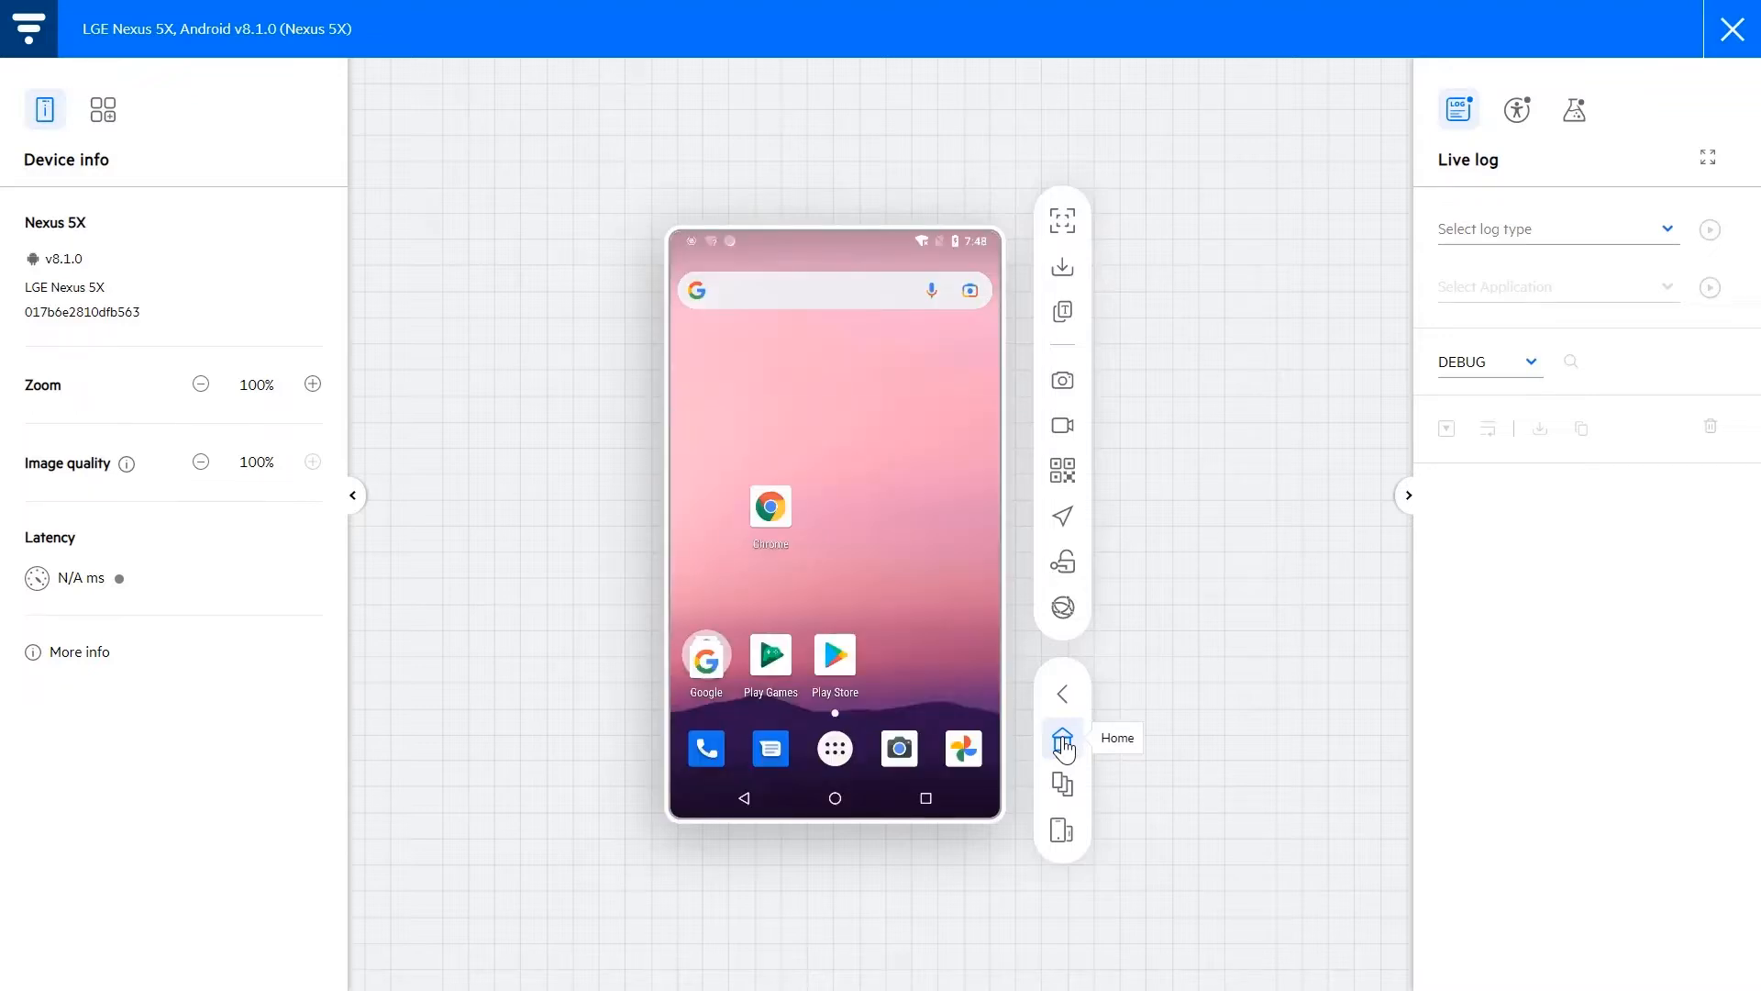
mouse_move(1060, 831)
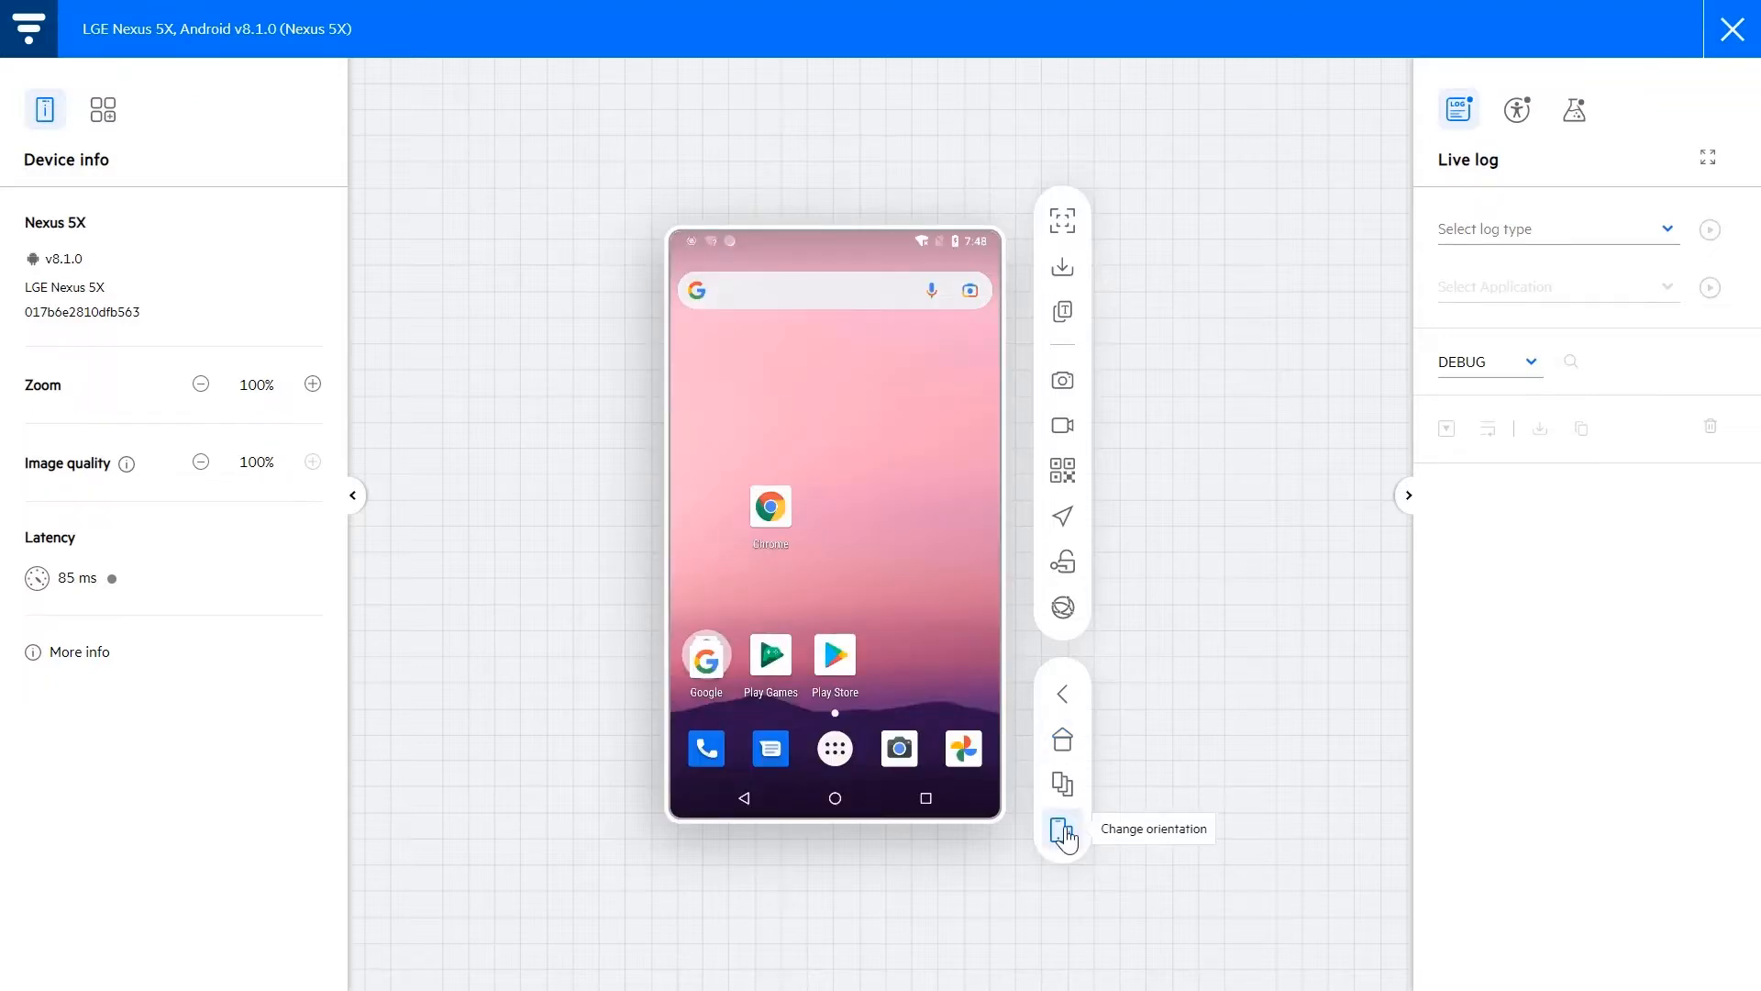
click(1061, 826)
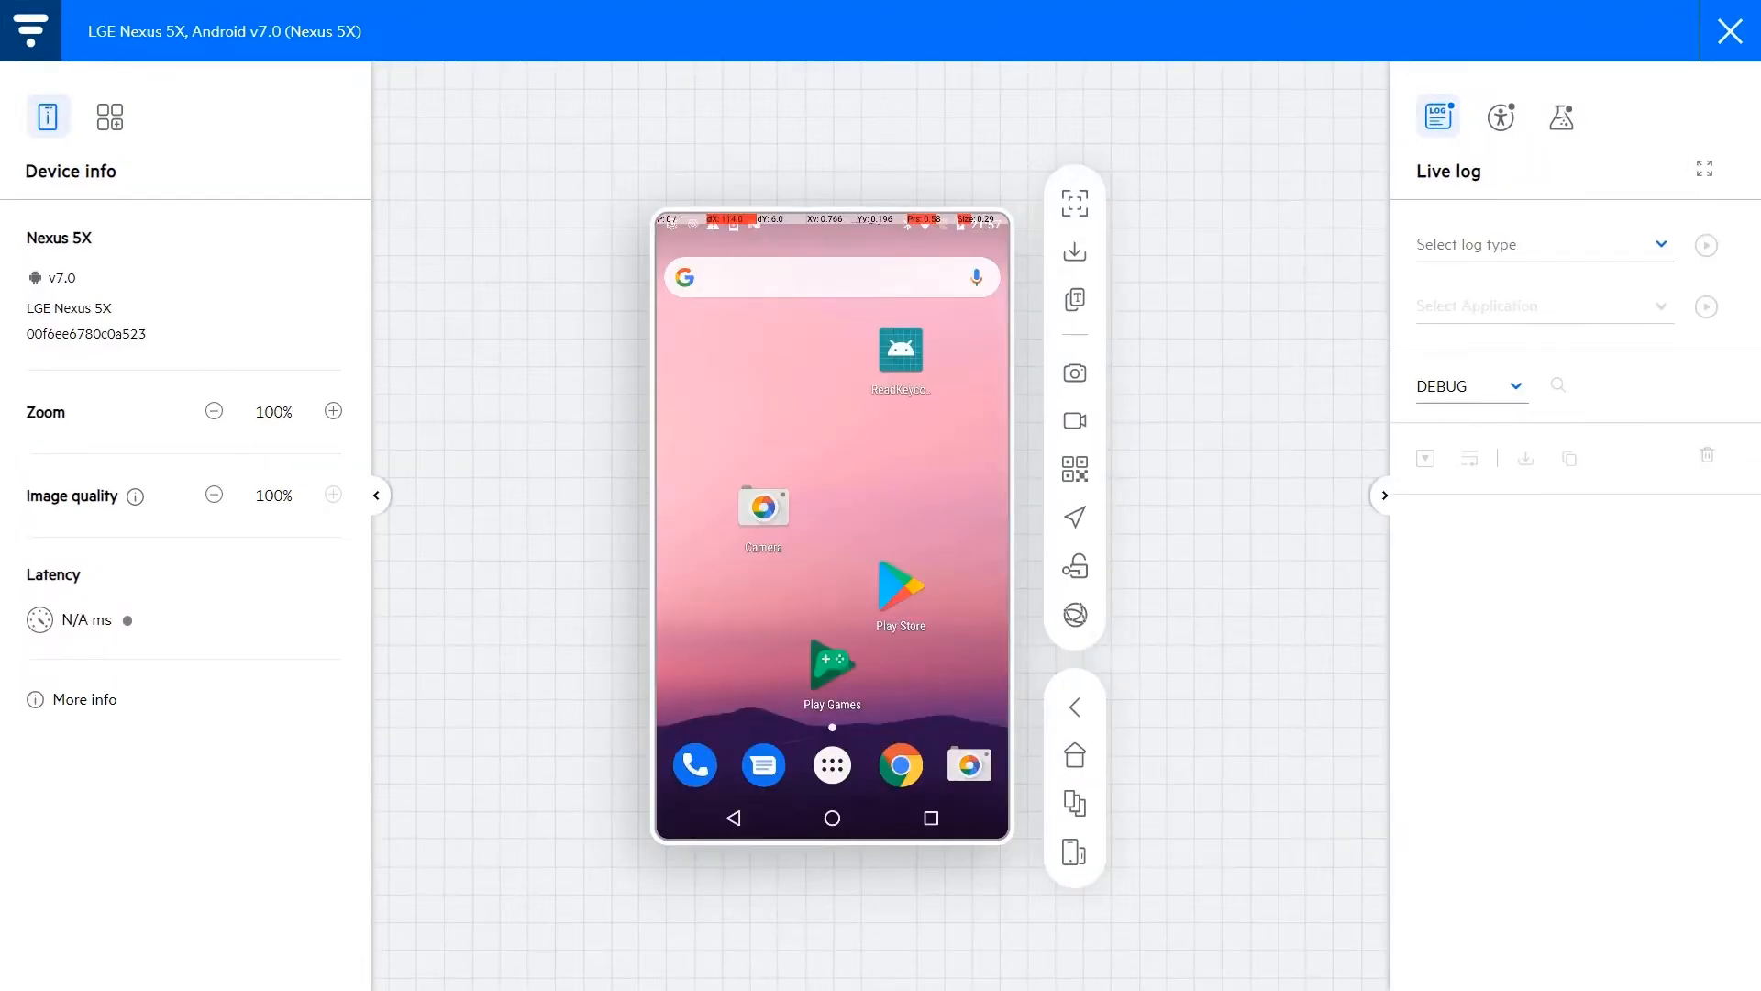
click(107, 117)
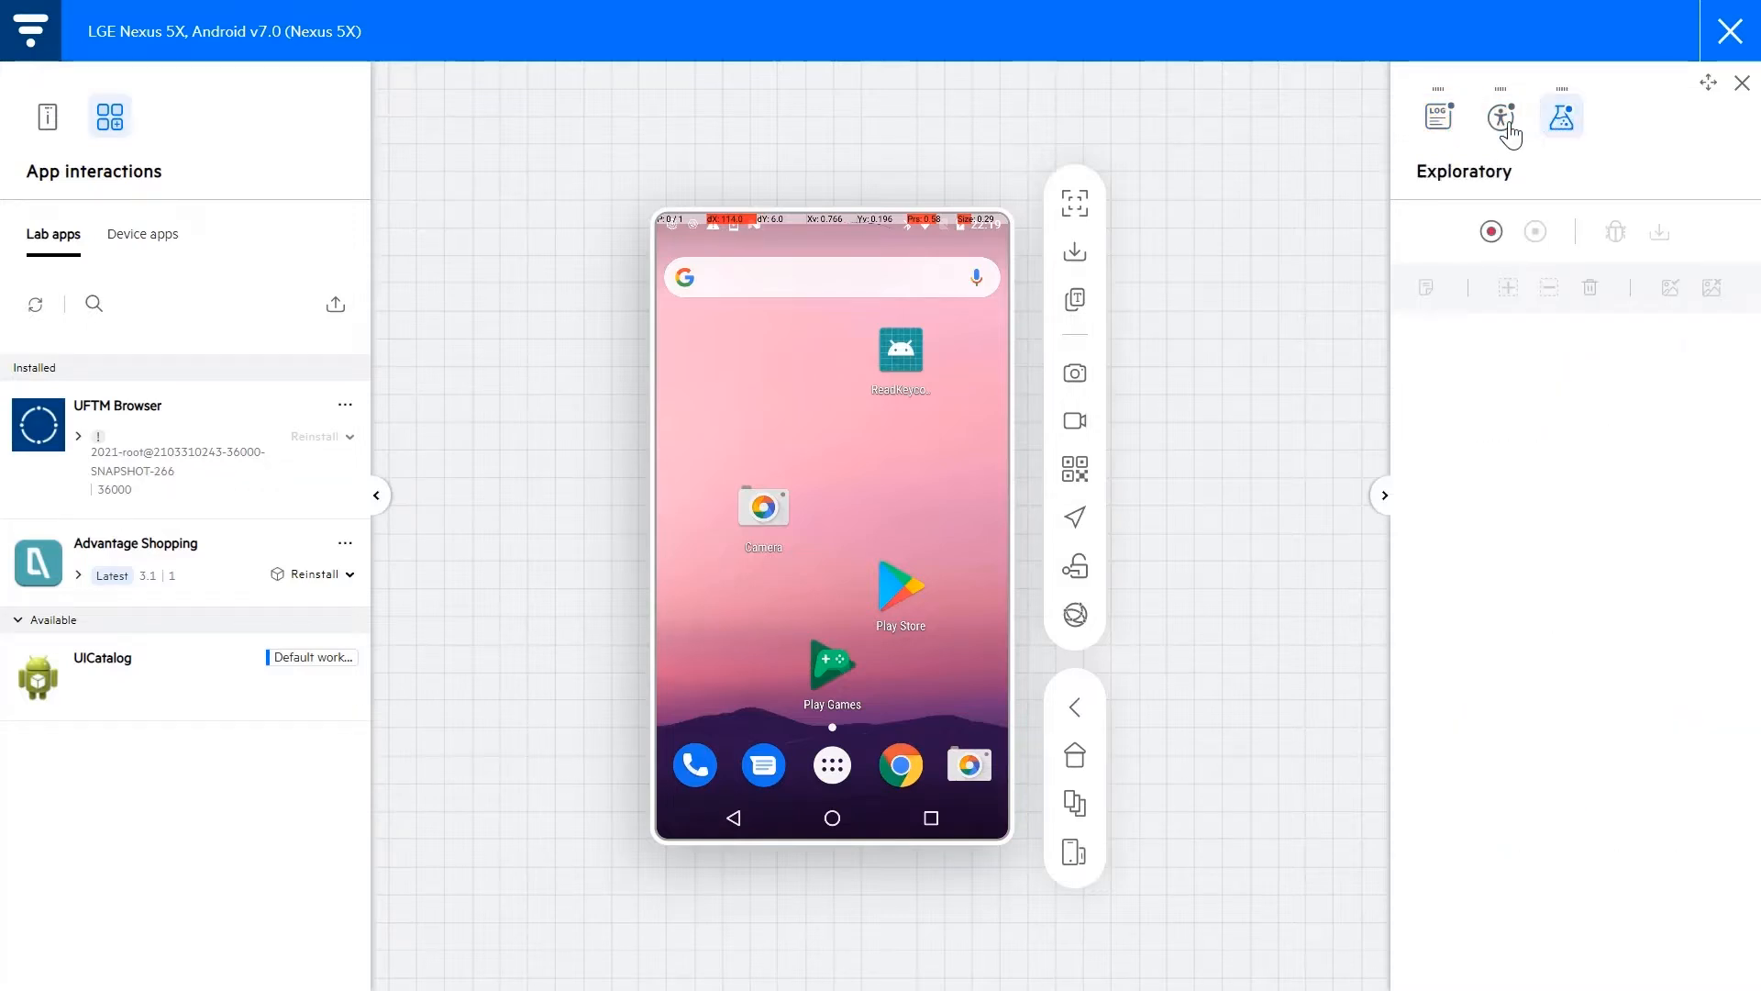
mouse_move(378, 496)
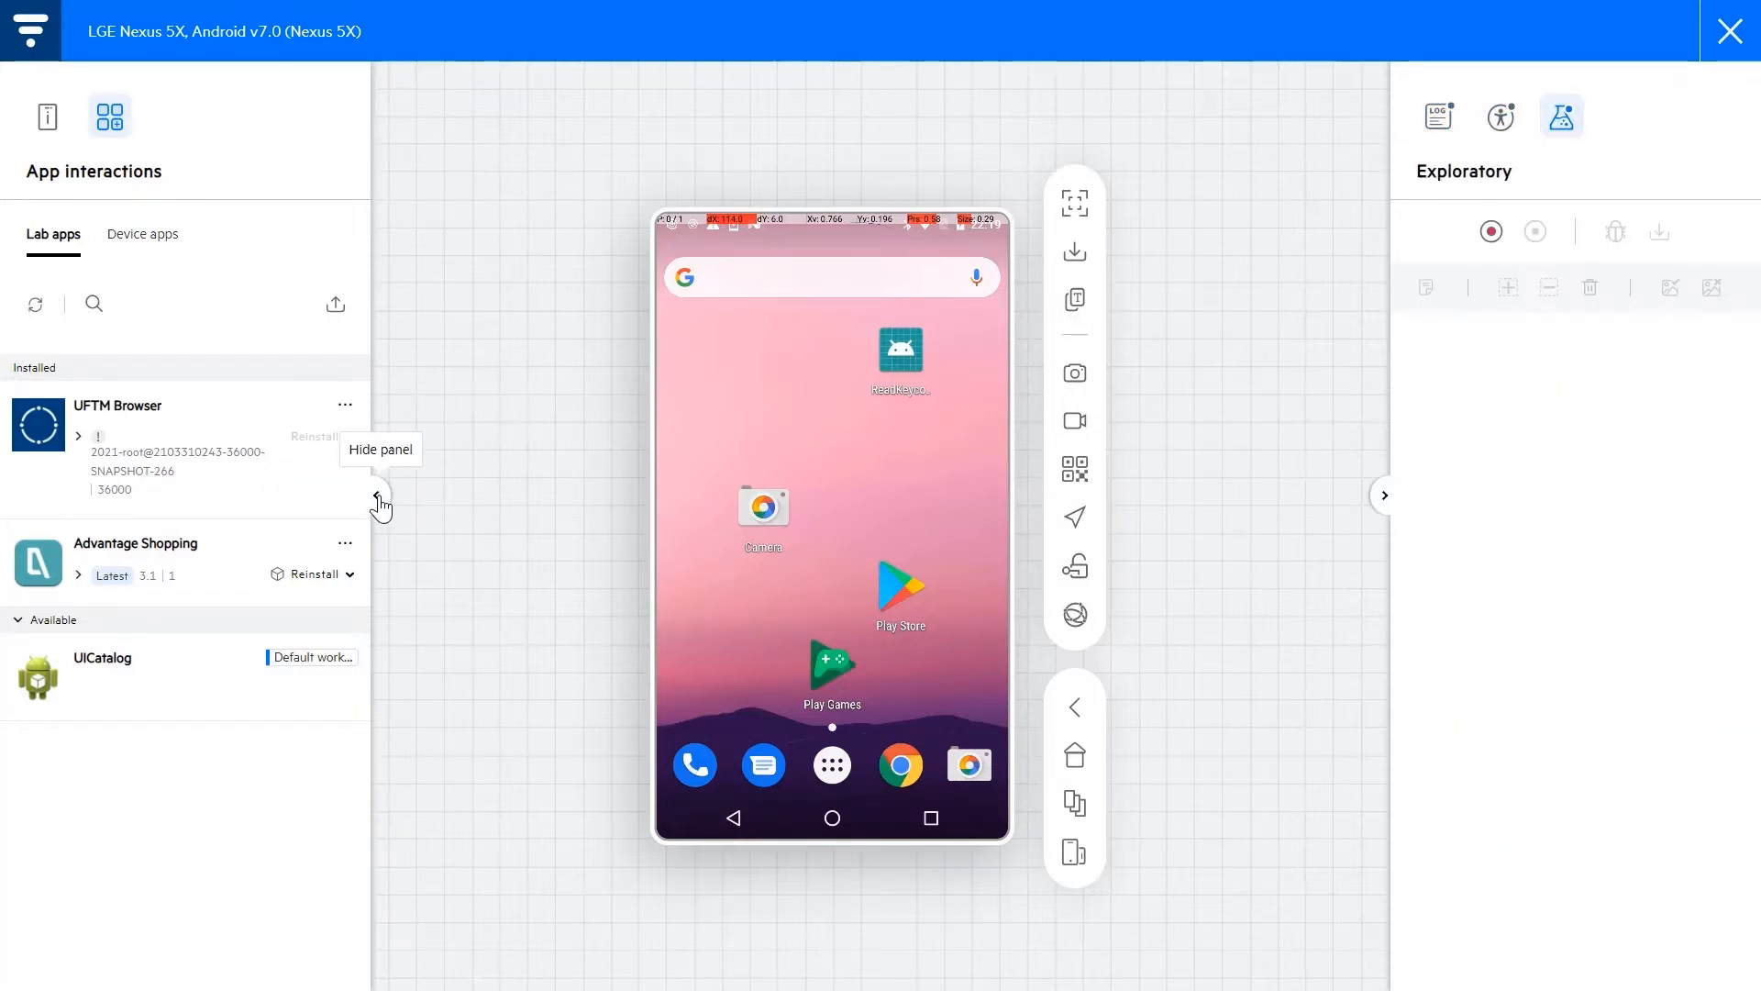
- Hide then restore the app interactions panel and move the accessibility tool to the left panel
click(381, 502)
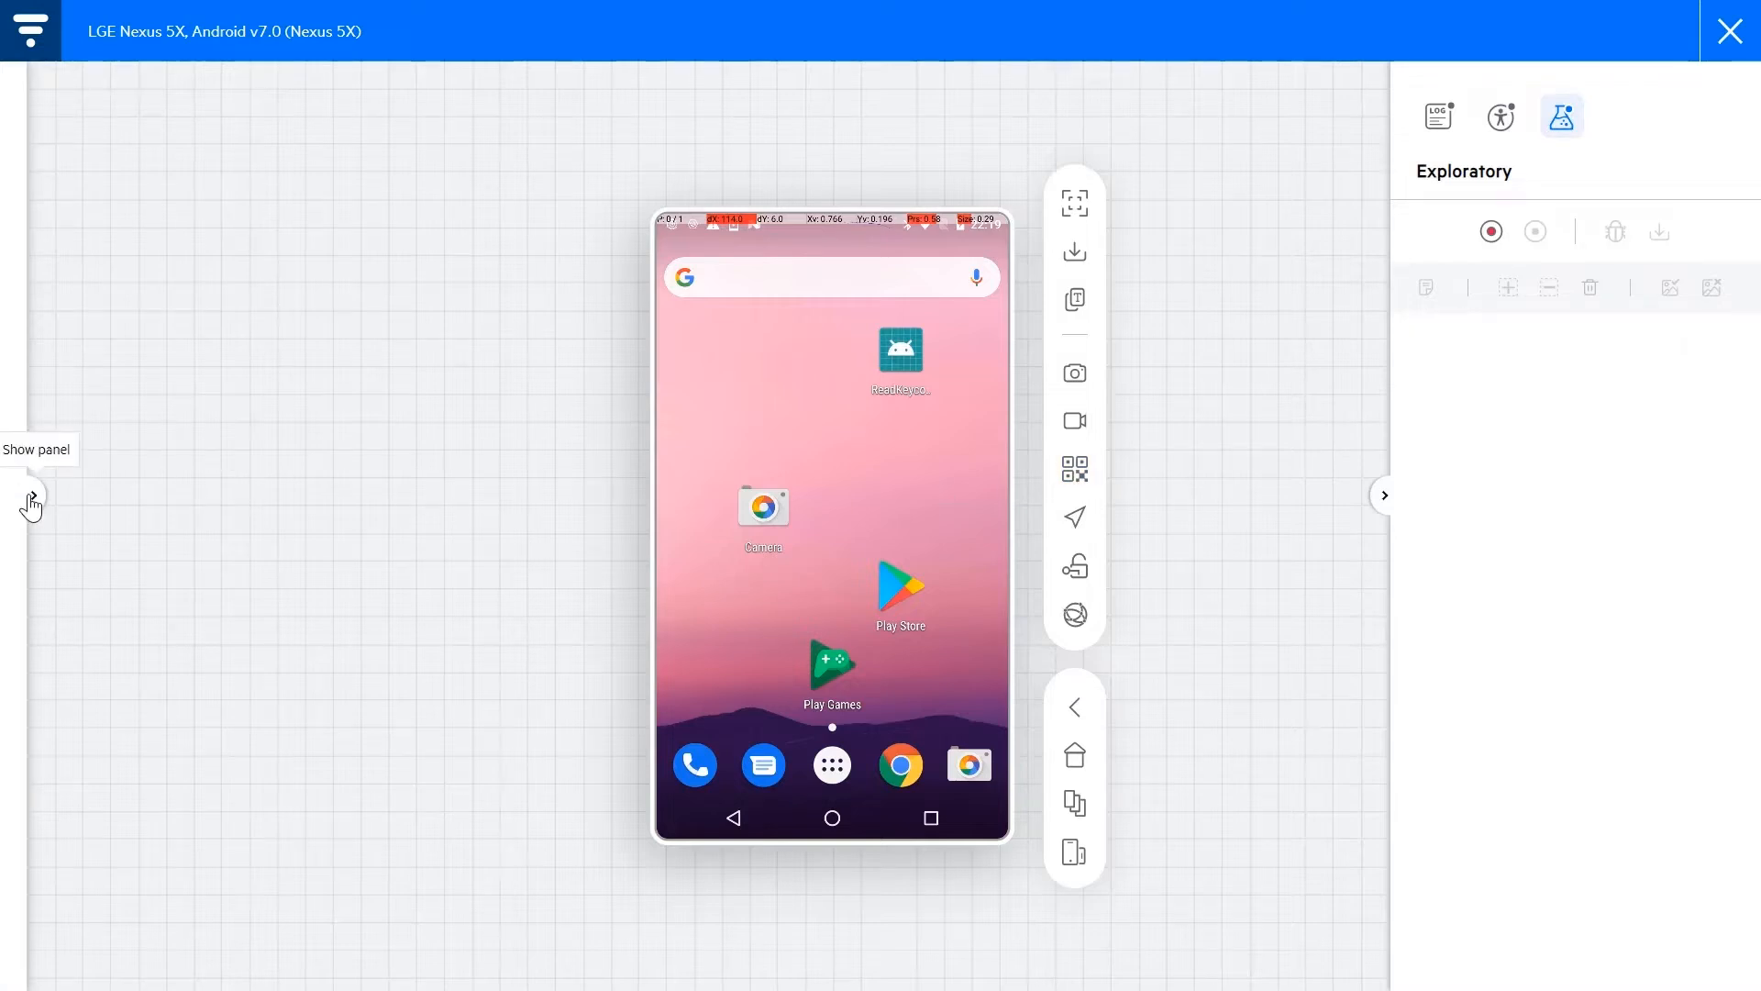
click(31, 499)
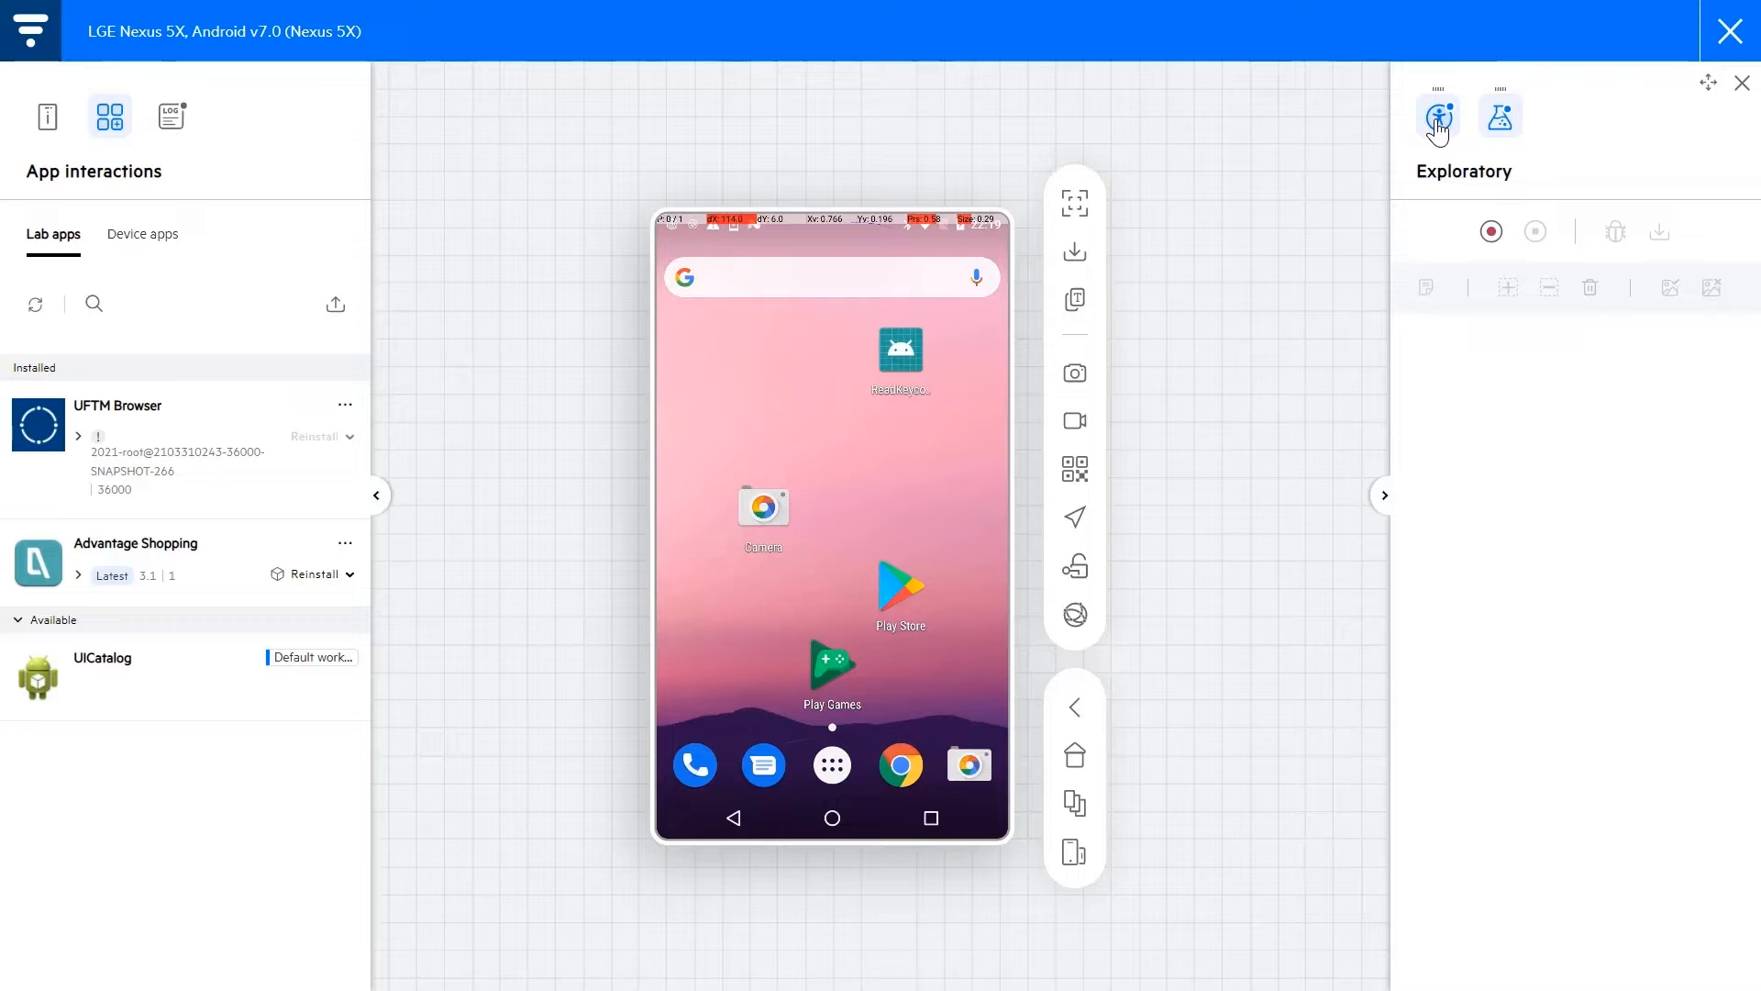
click(1437, 114)
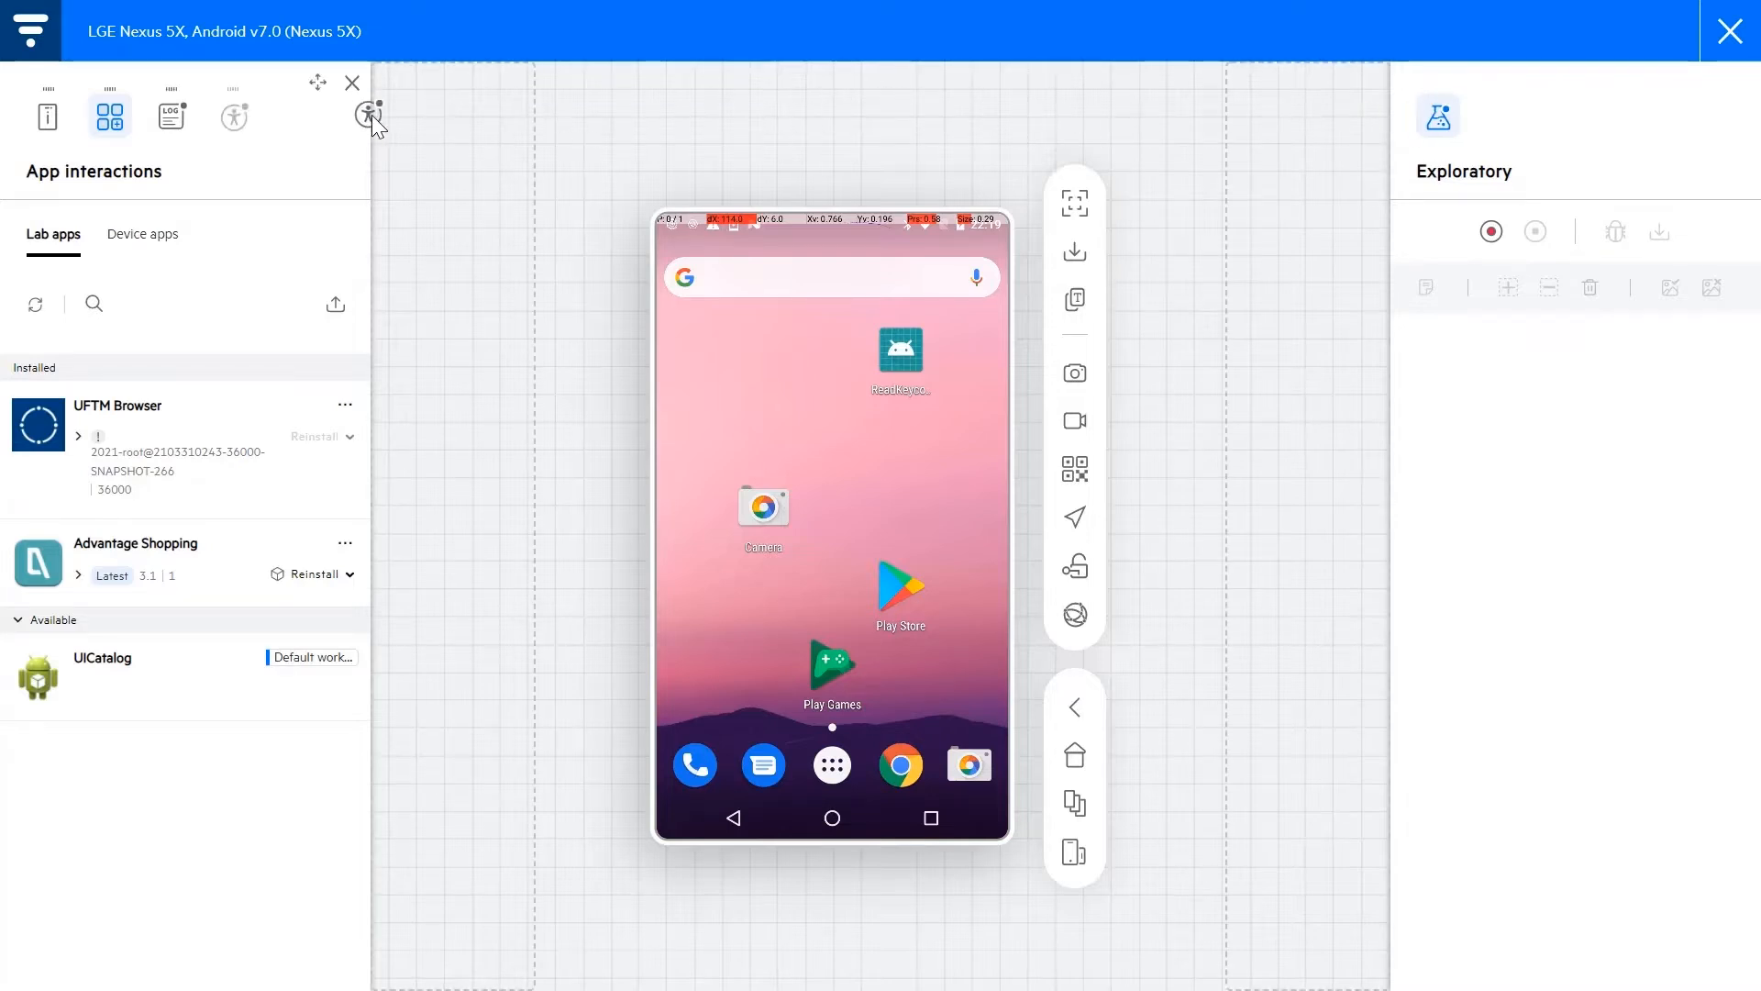
click(367, 116)
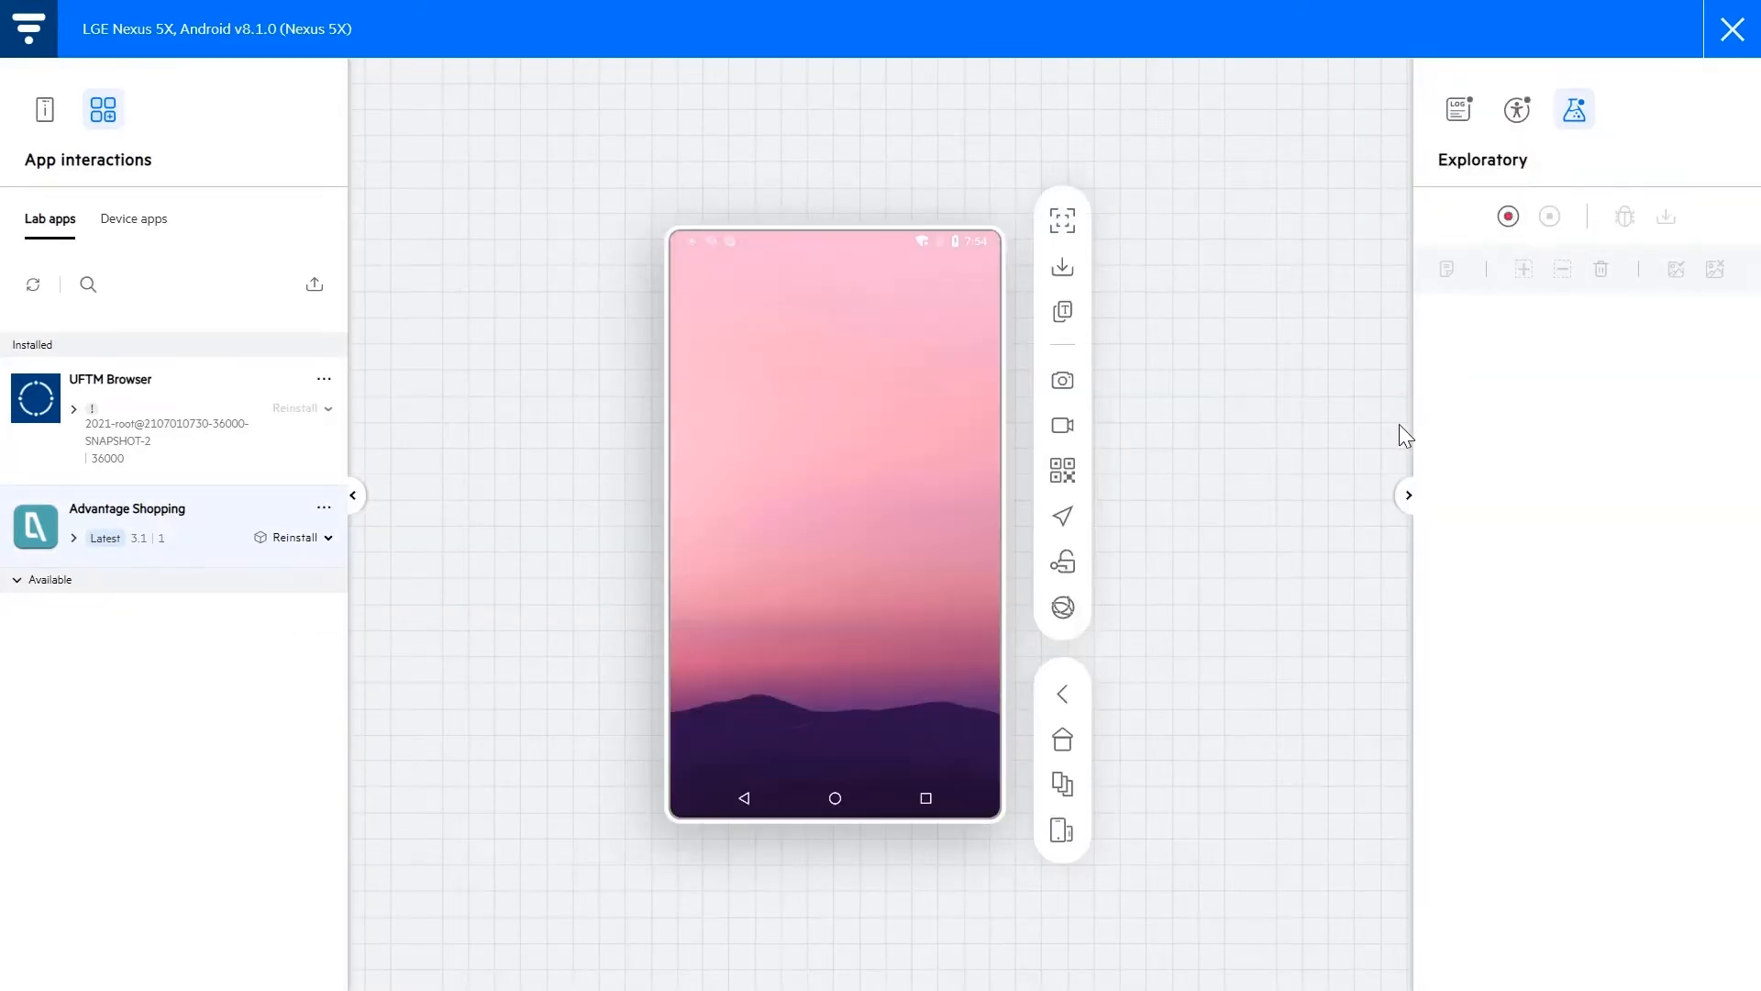
- Start recording an exploratory session and bring up the device's recent apps list
click(1508, 217)
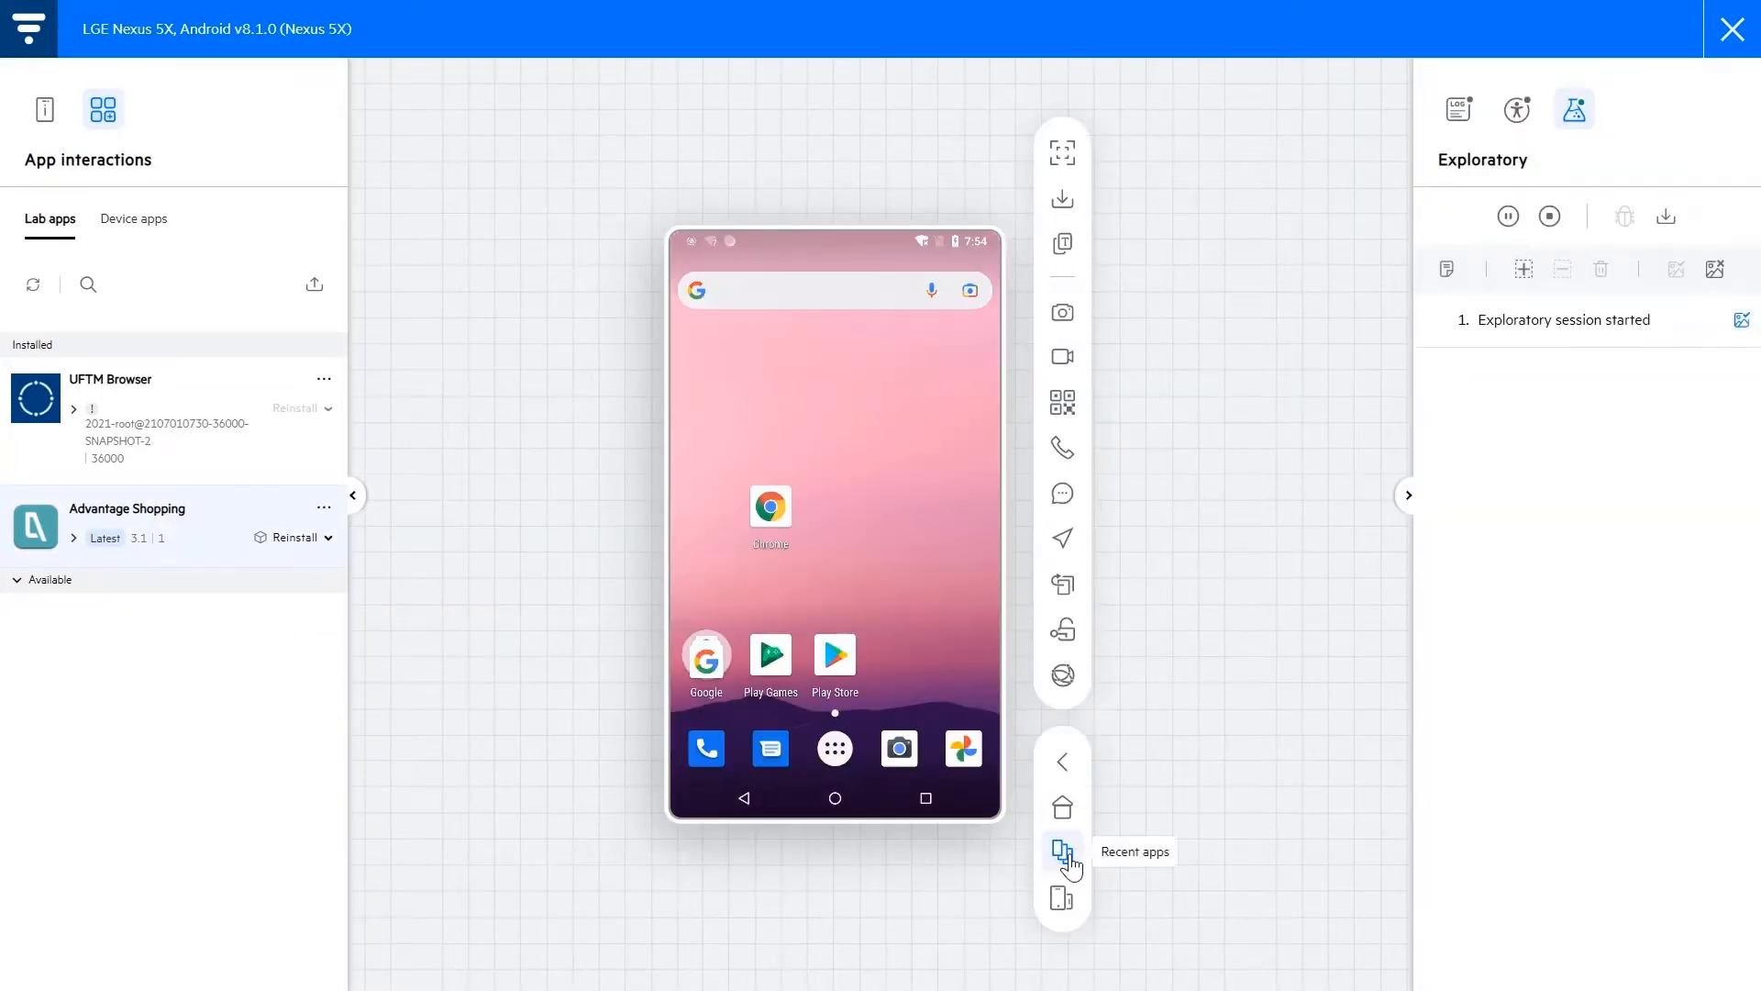
click(835, 418)
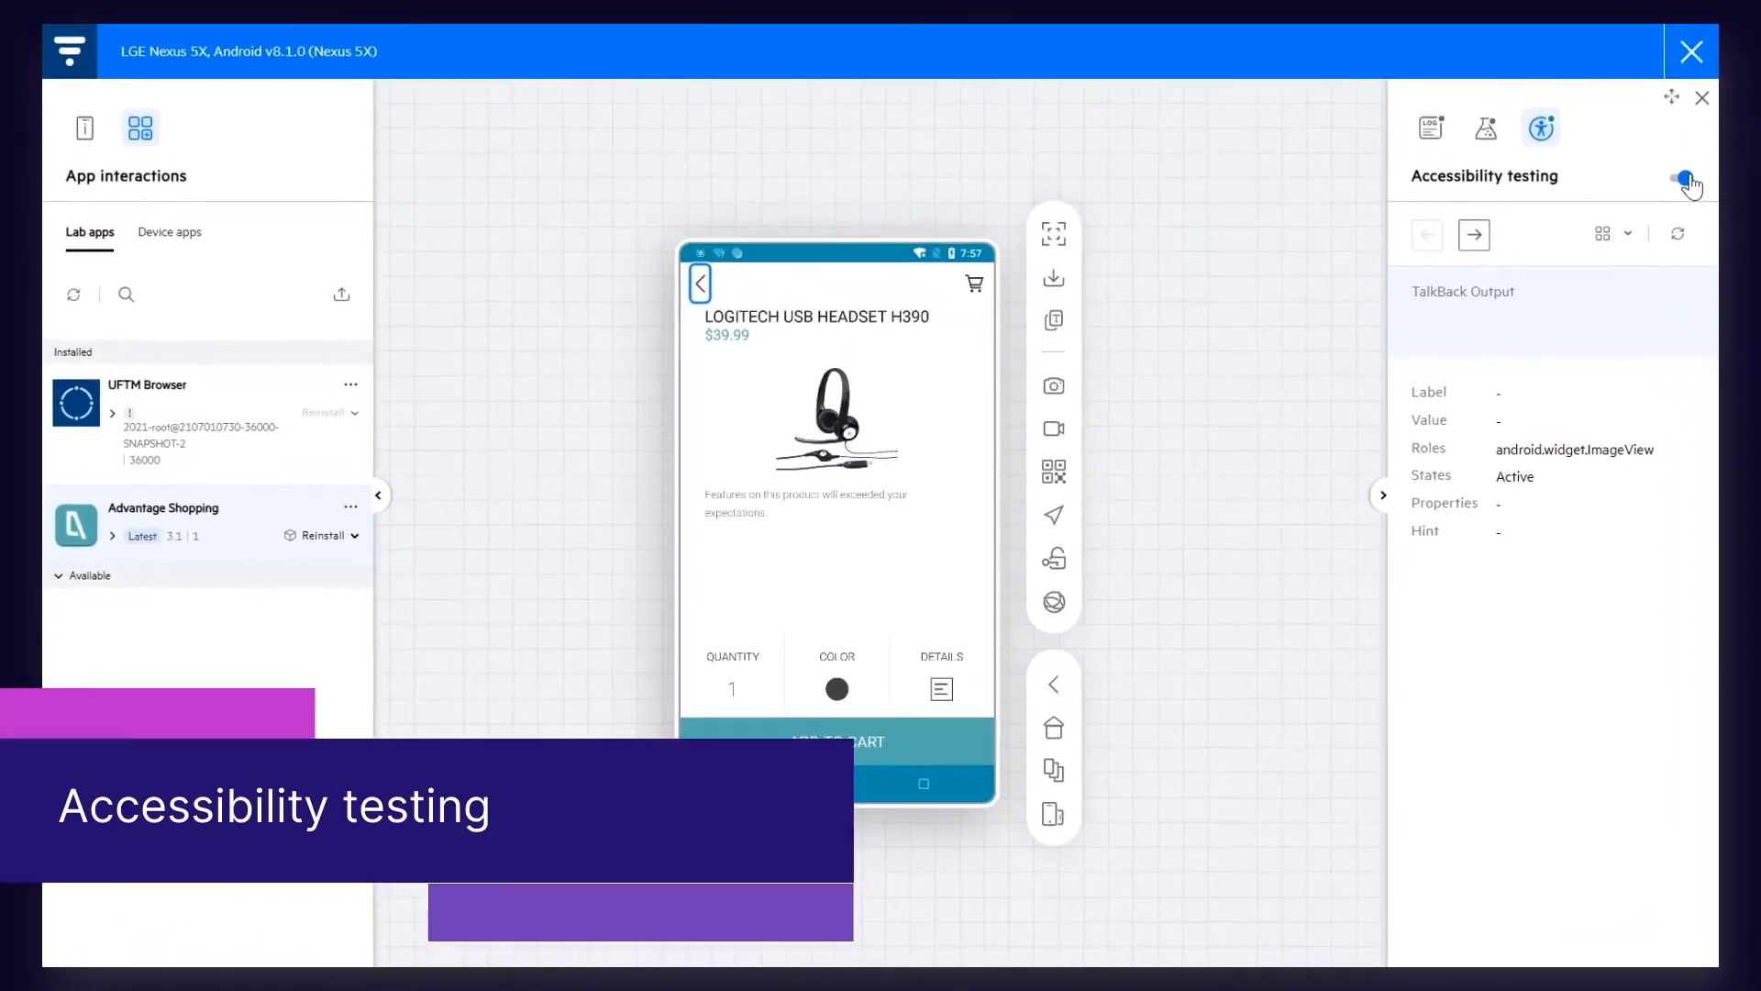
- Turn on accessibility testing, outline the headset page's elements and enable 'Show order' numbering
click(1500, 226)
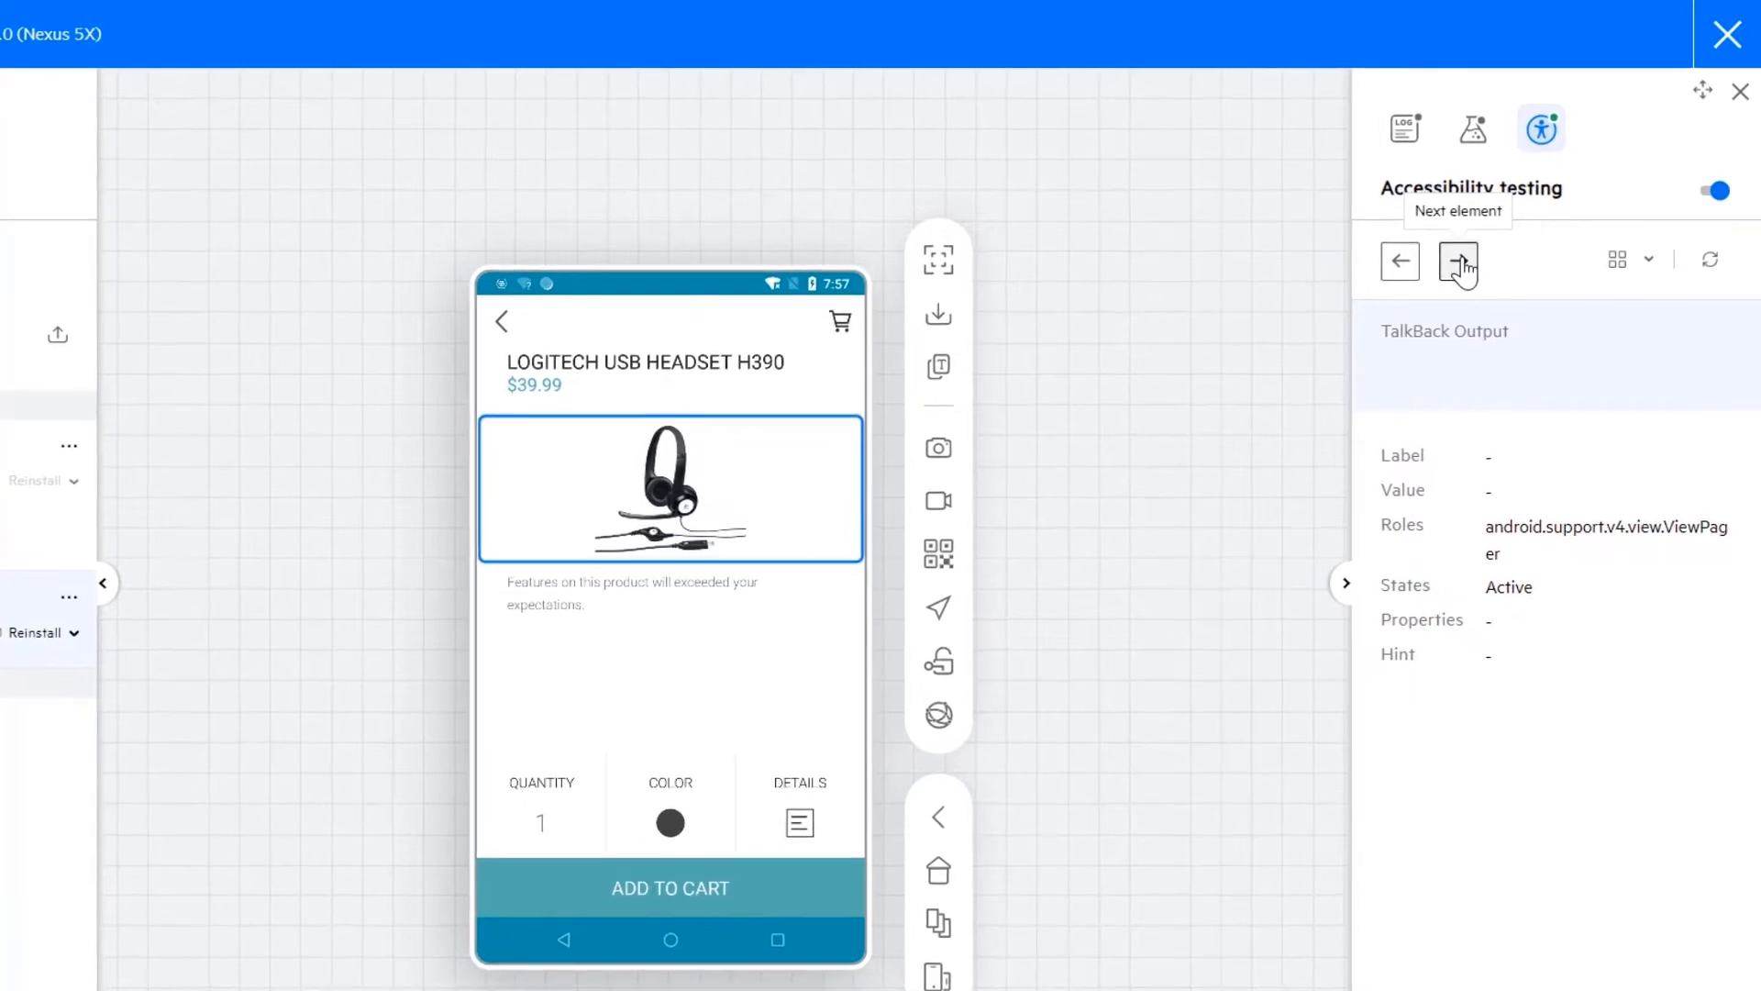
mouse_move(1651, 268)
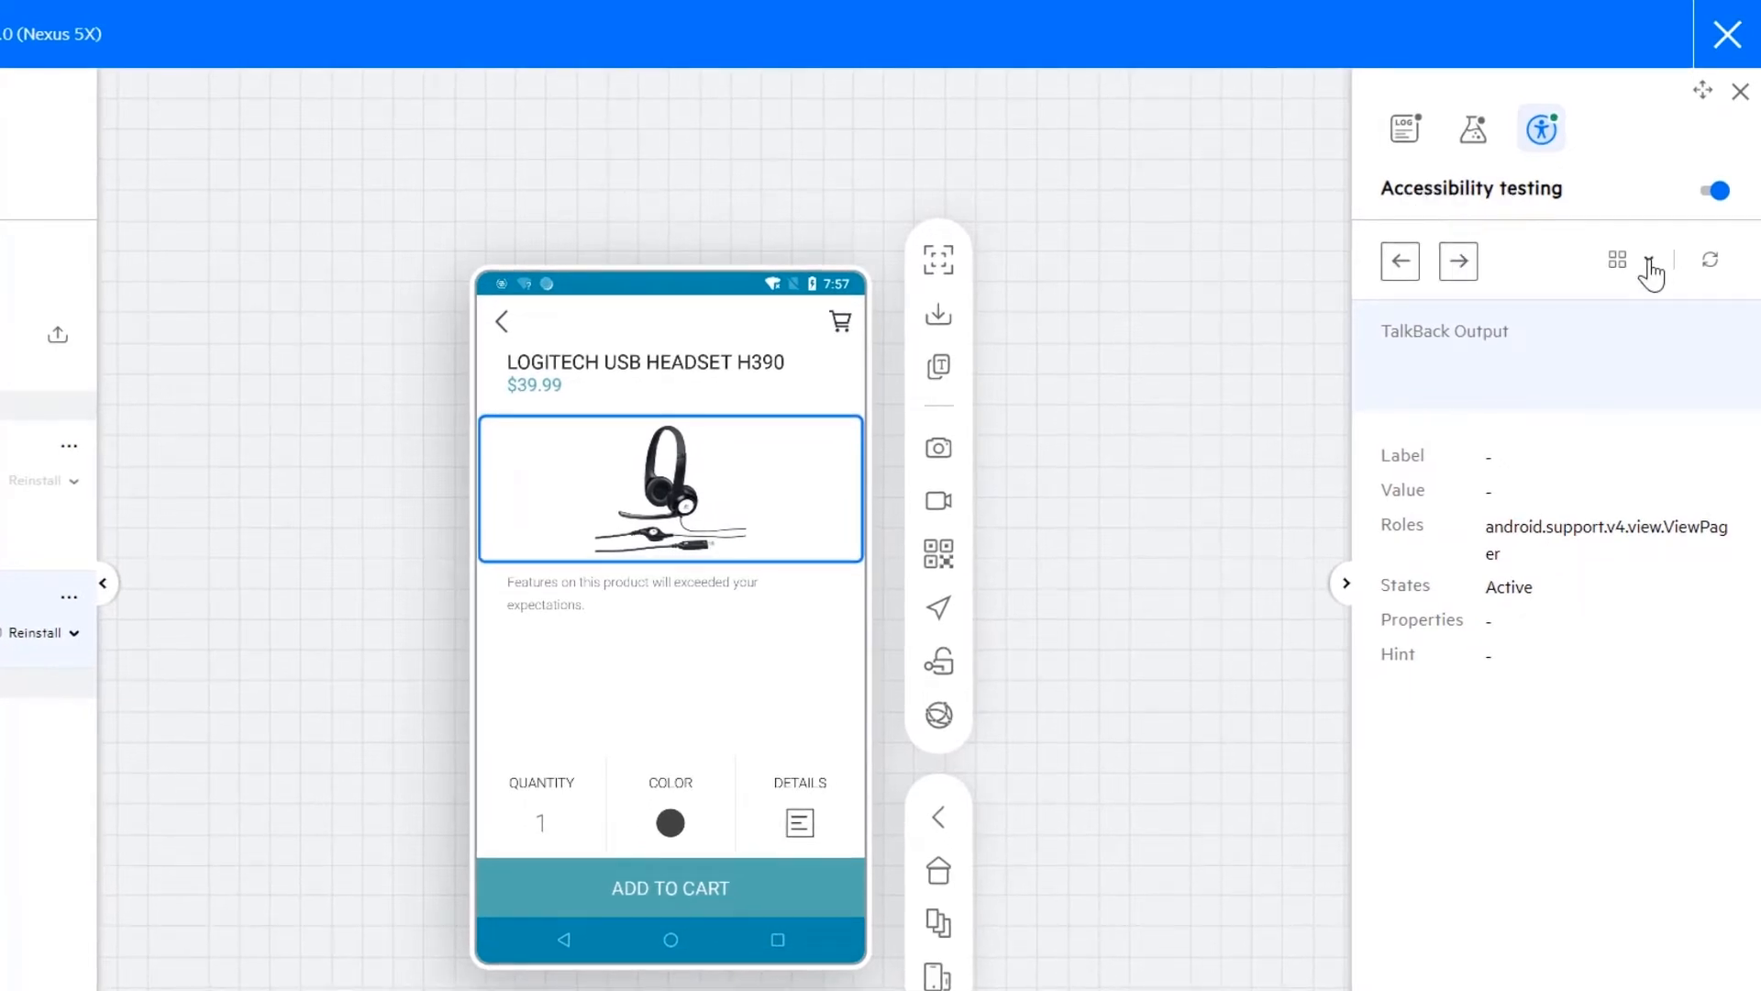
click(670, 806)
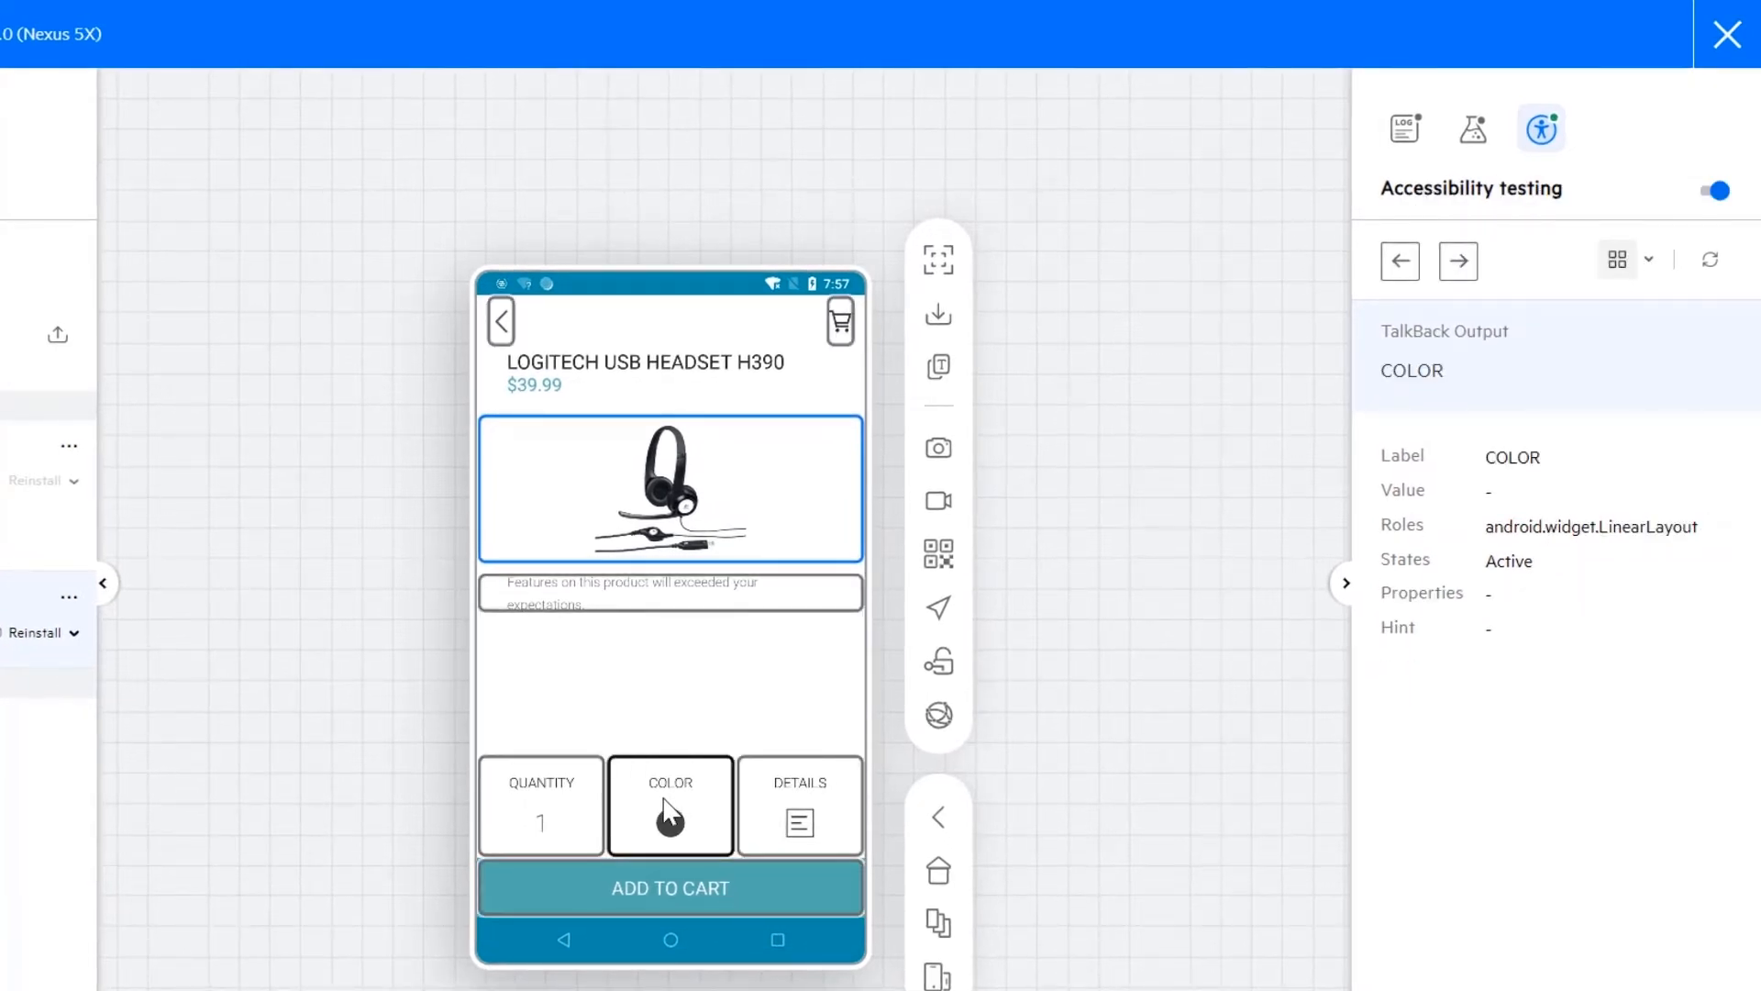
click(800, 822)
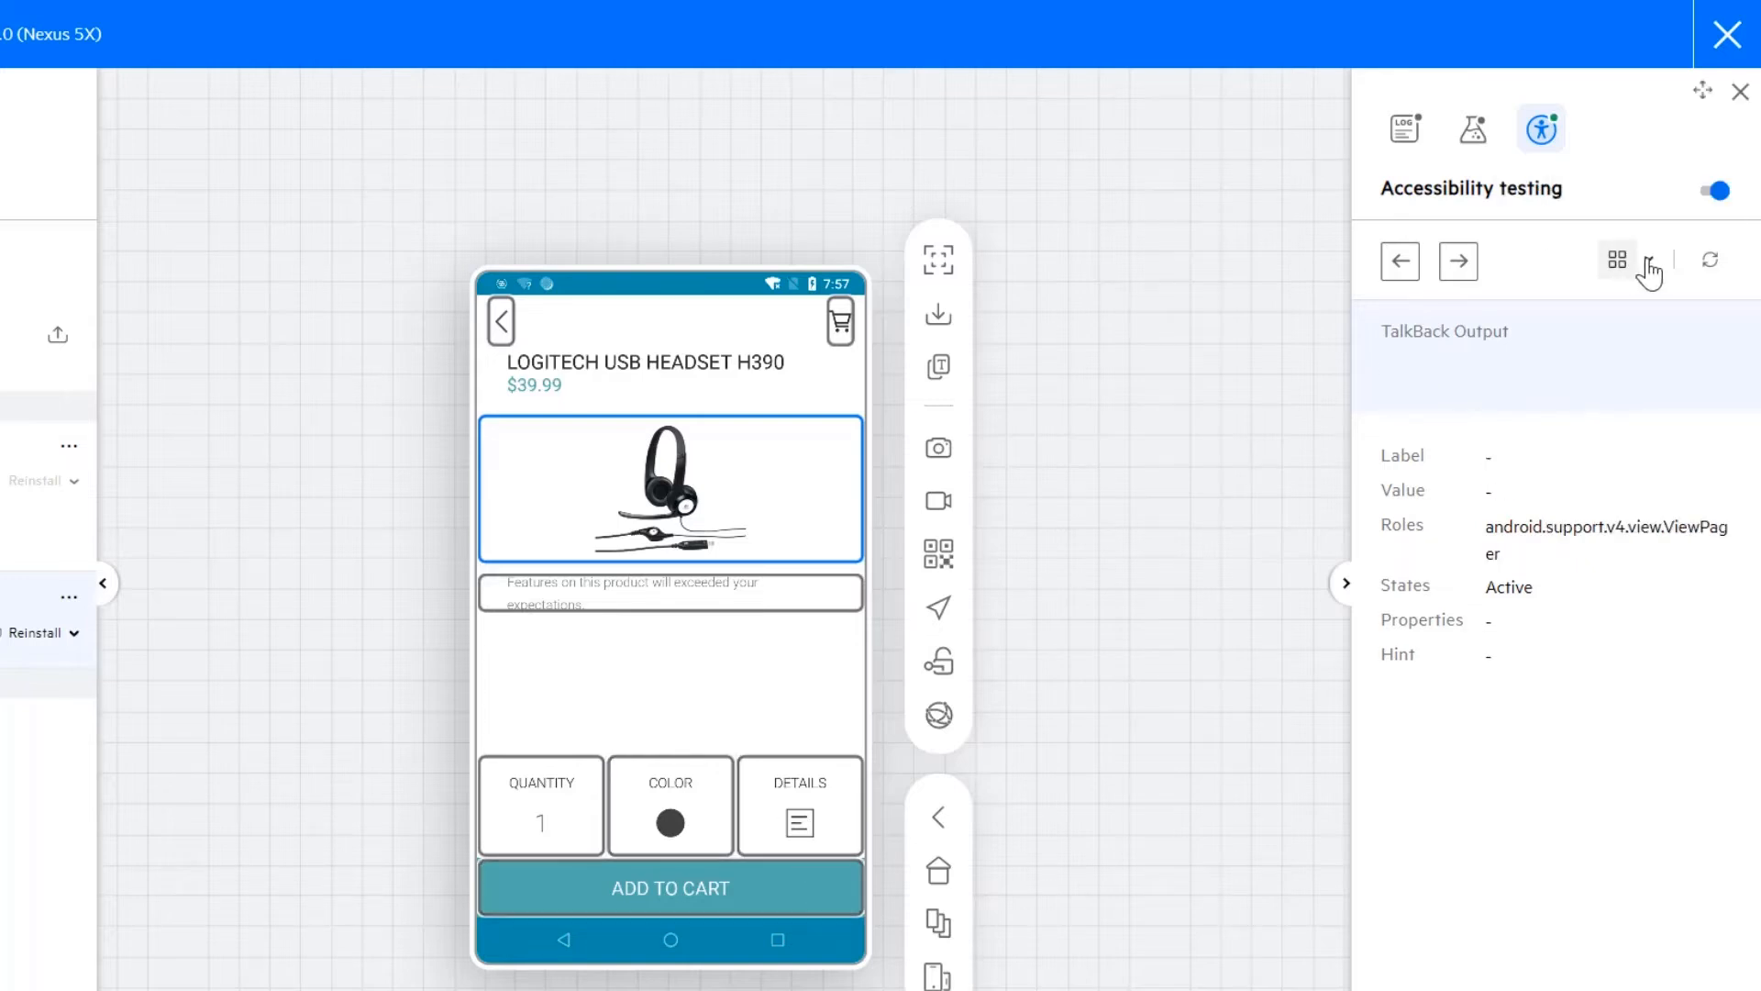
click(1651, 260)
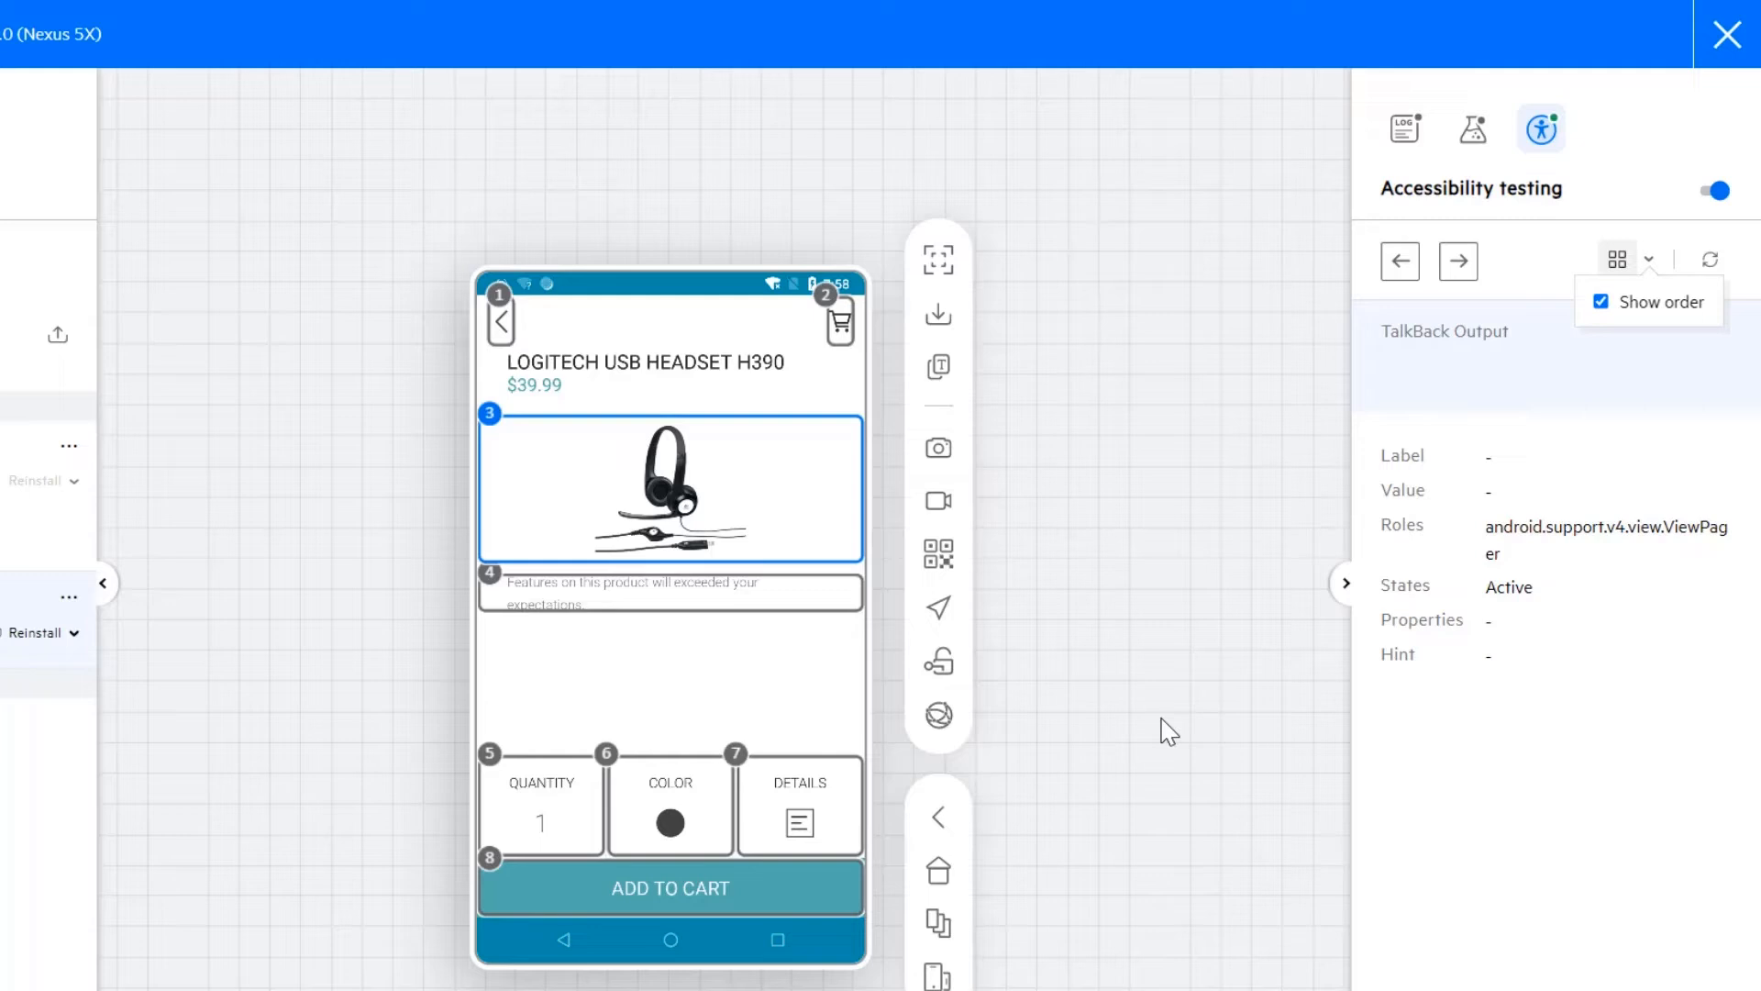
click(670, 808)
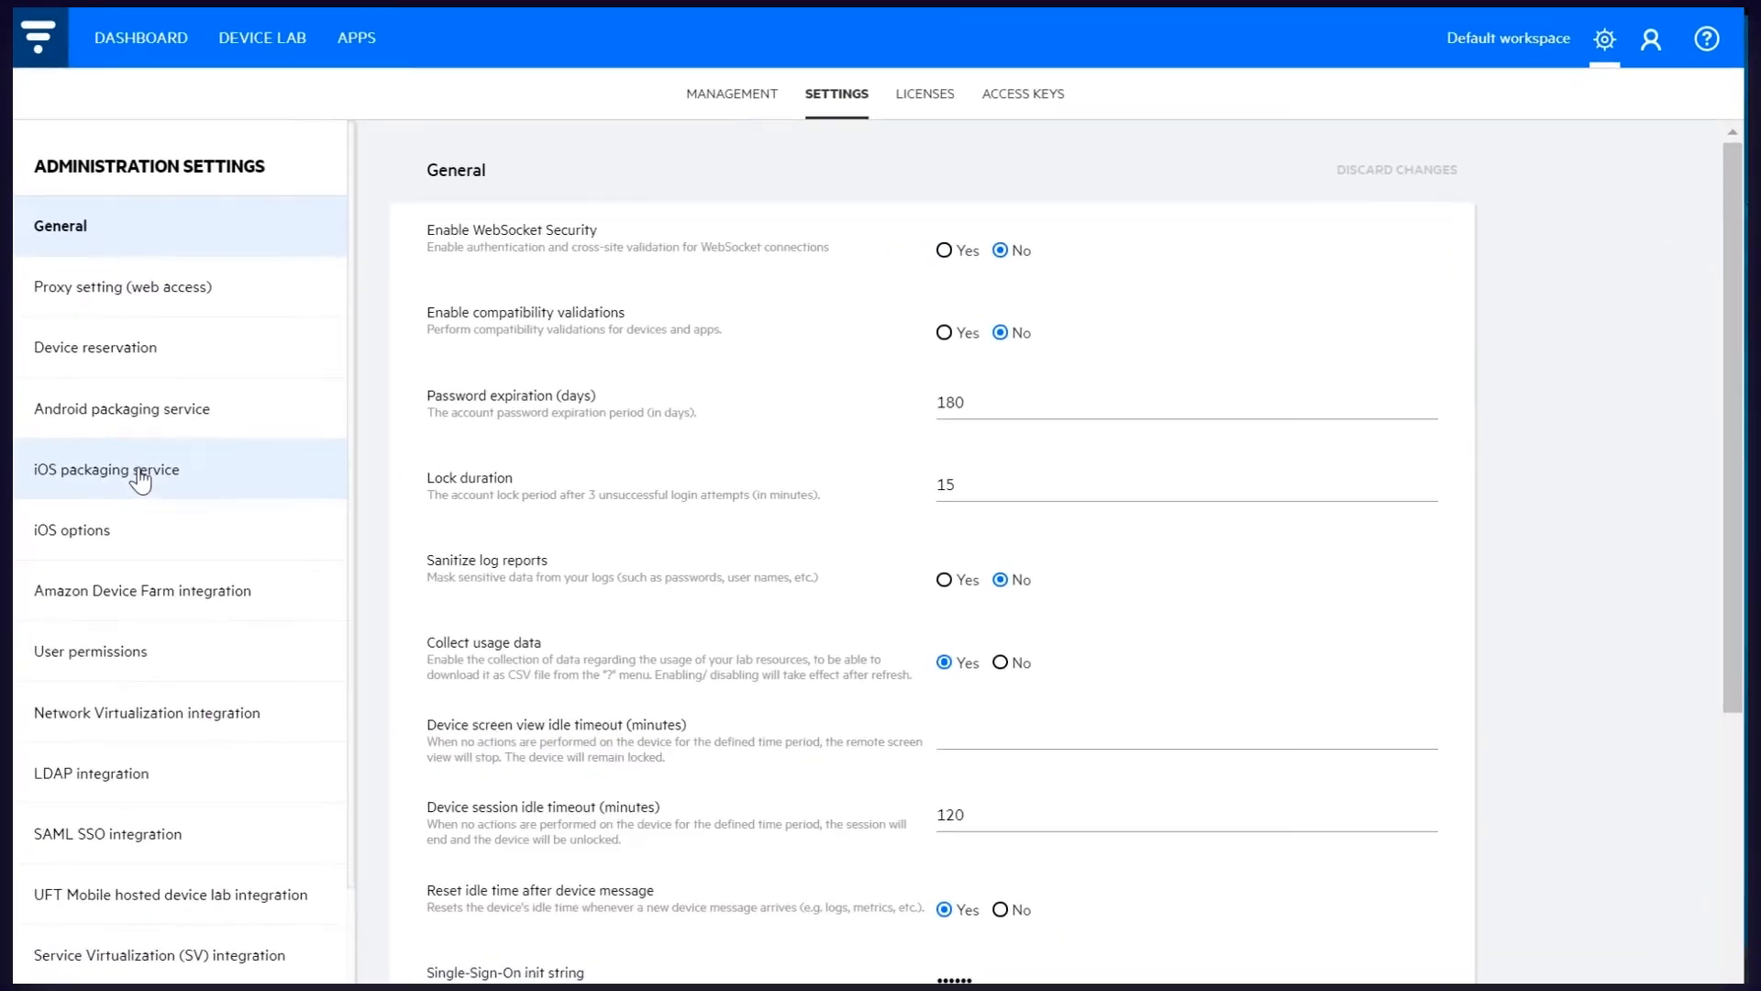
- Set the iOS packaging service location to Embedded in Administration Settings
click(108, 470)
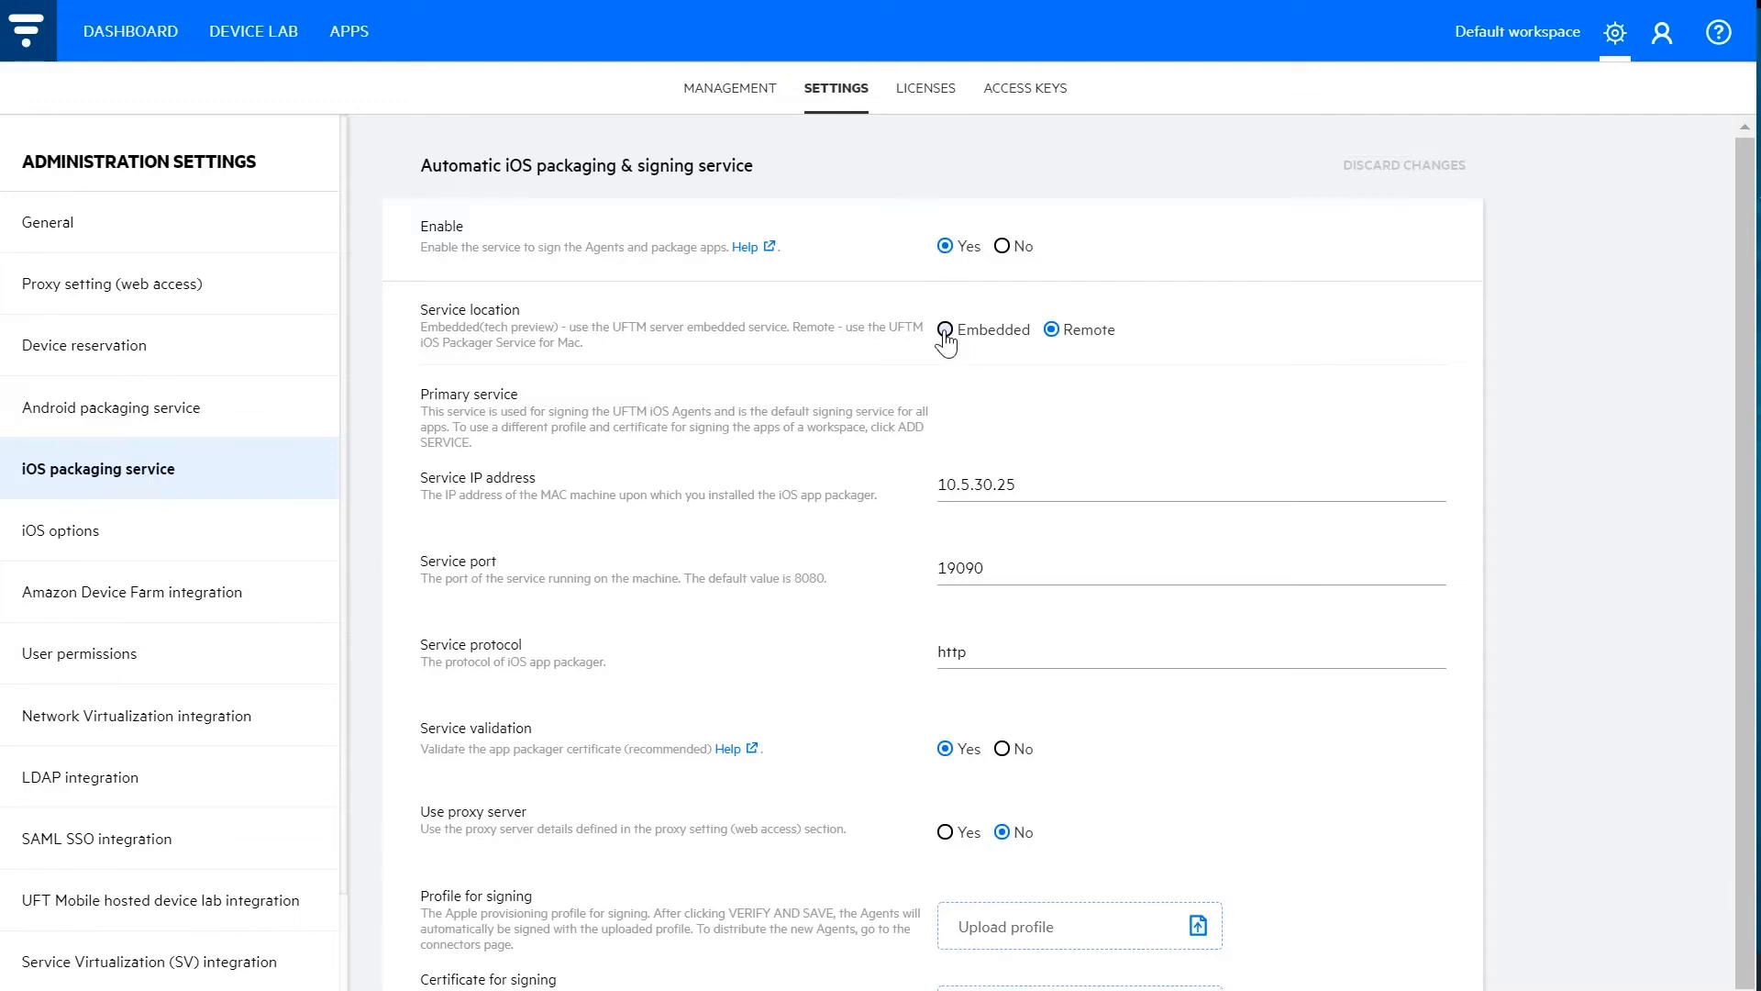
click(946, 331)
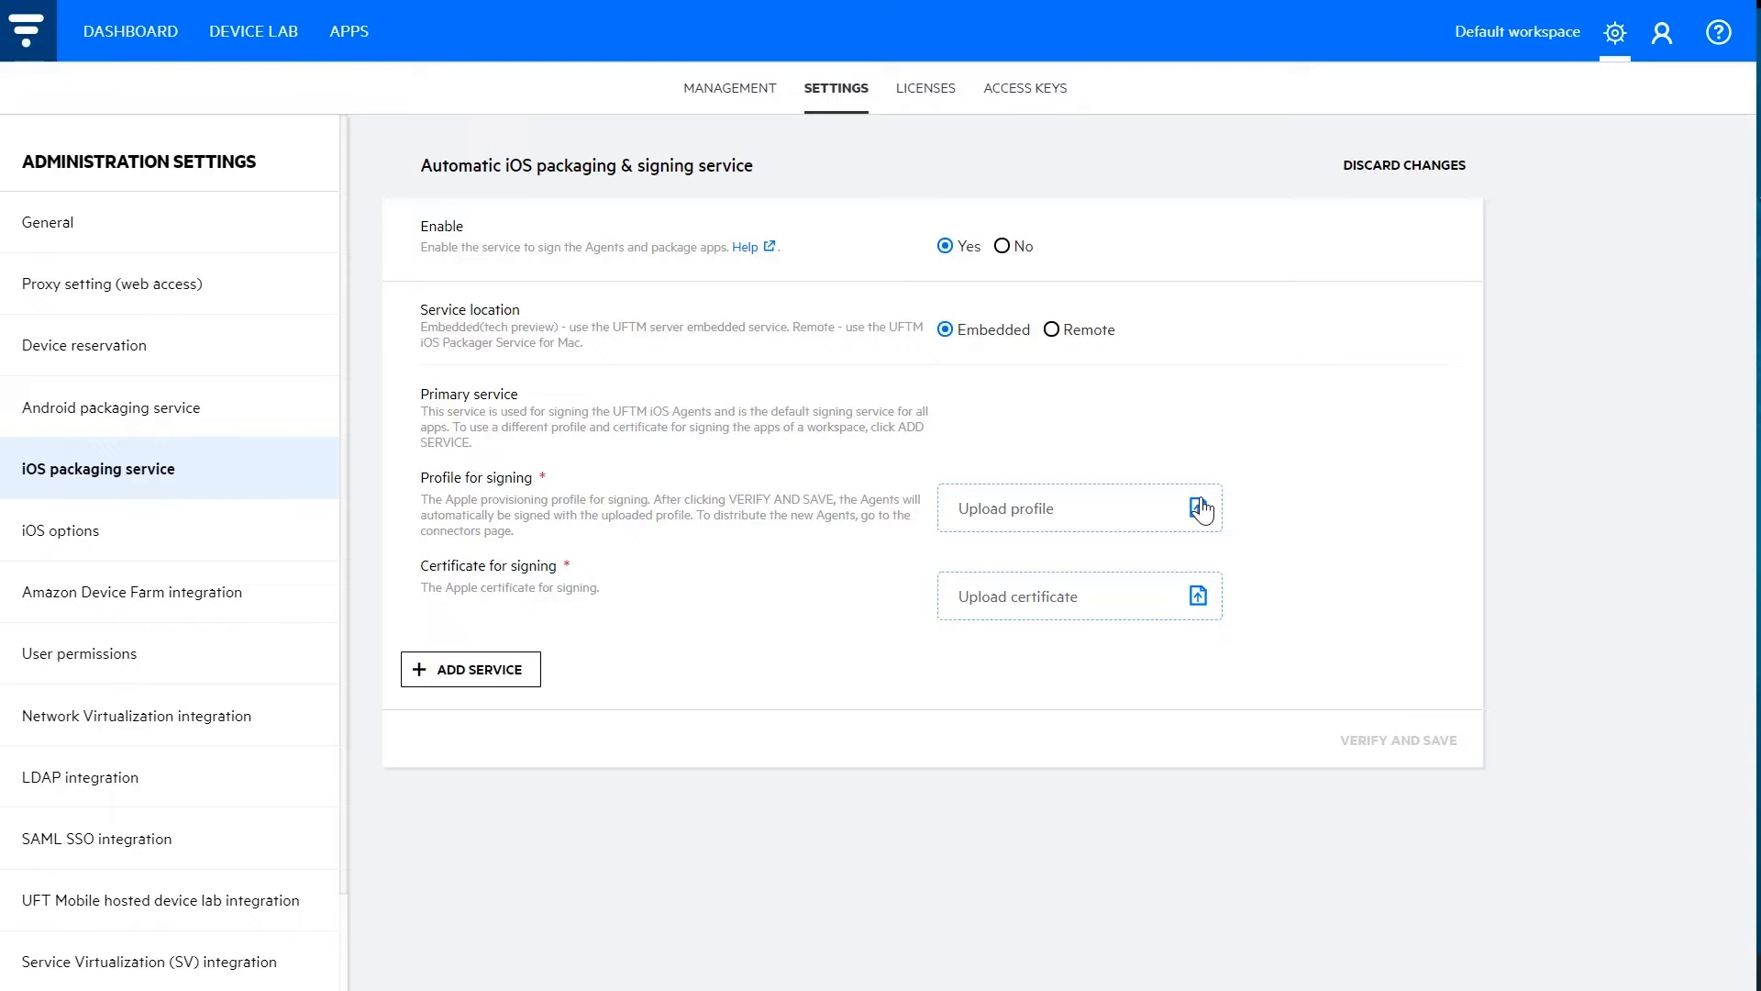
- Upload ValidProfilesA72.mobileprovision and the signing certificate, confirm its password, then Verify and Save
click(1198, 506)
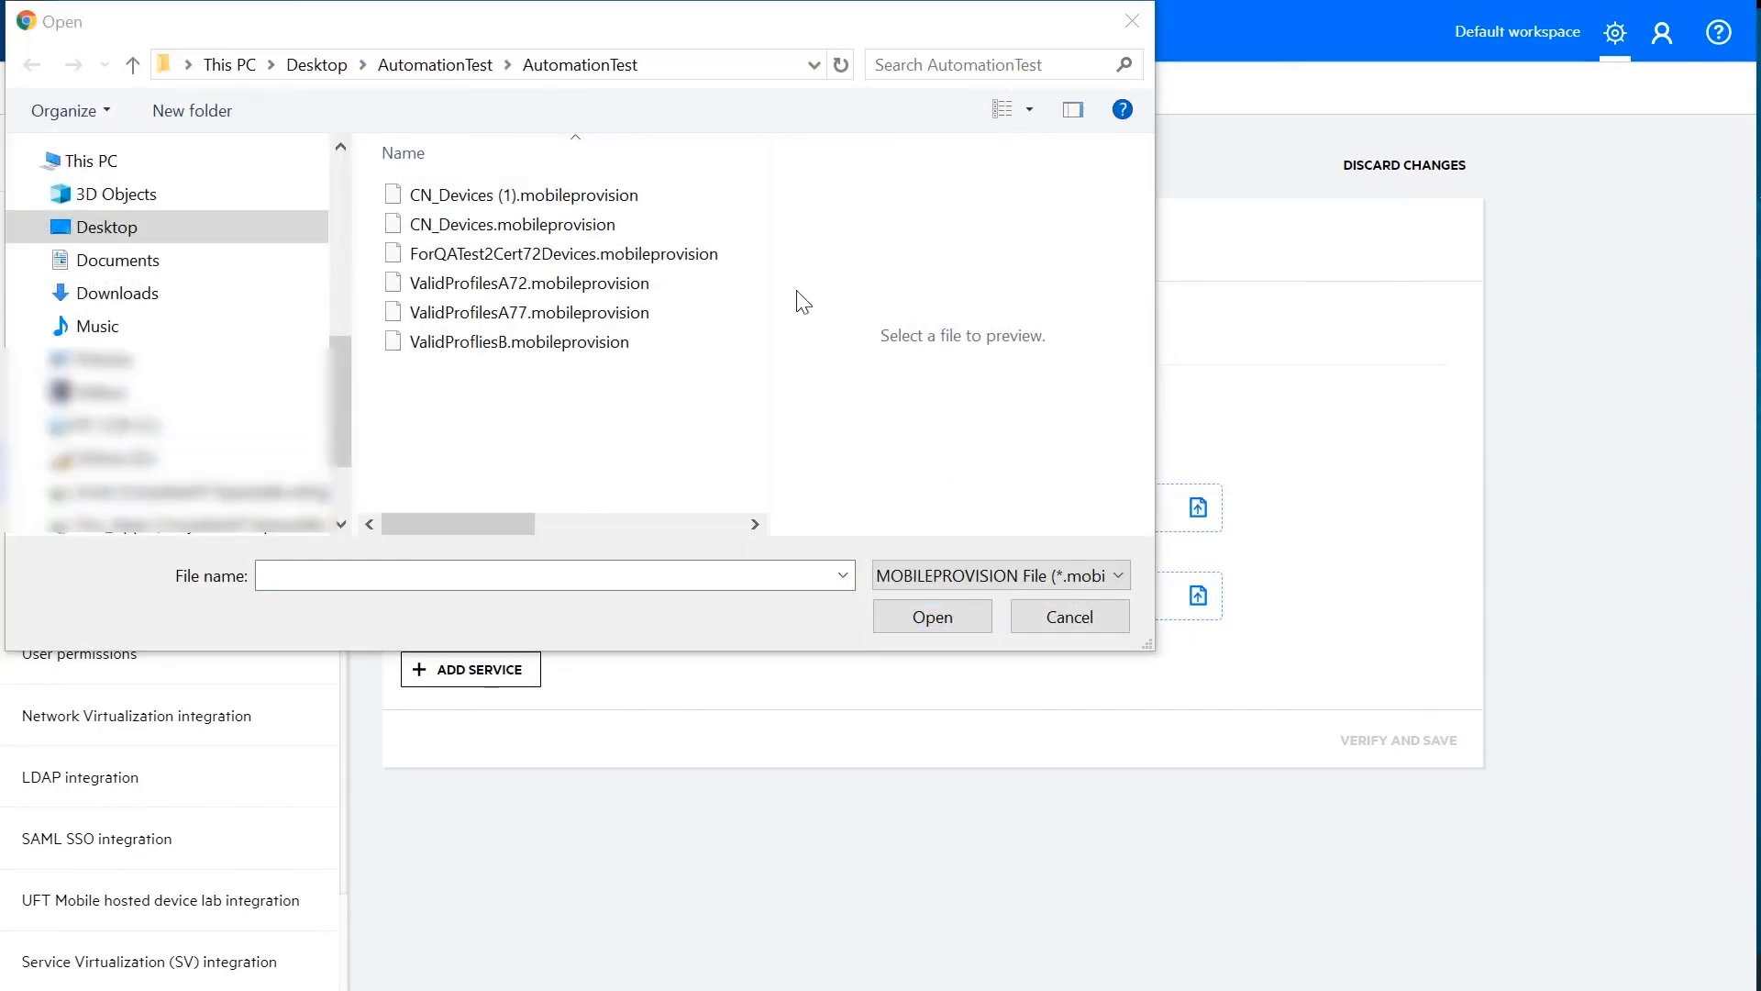
double_click(528, 282)
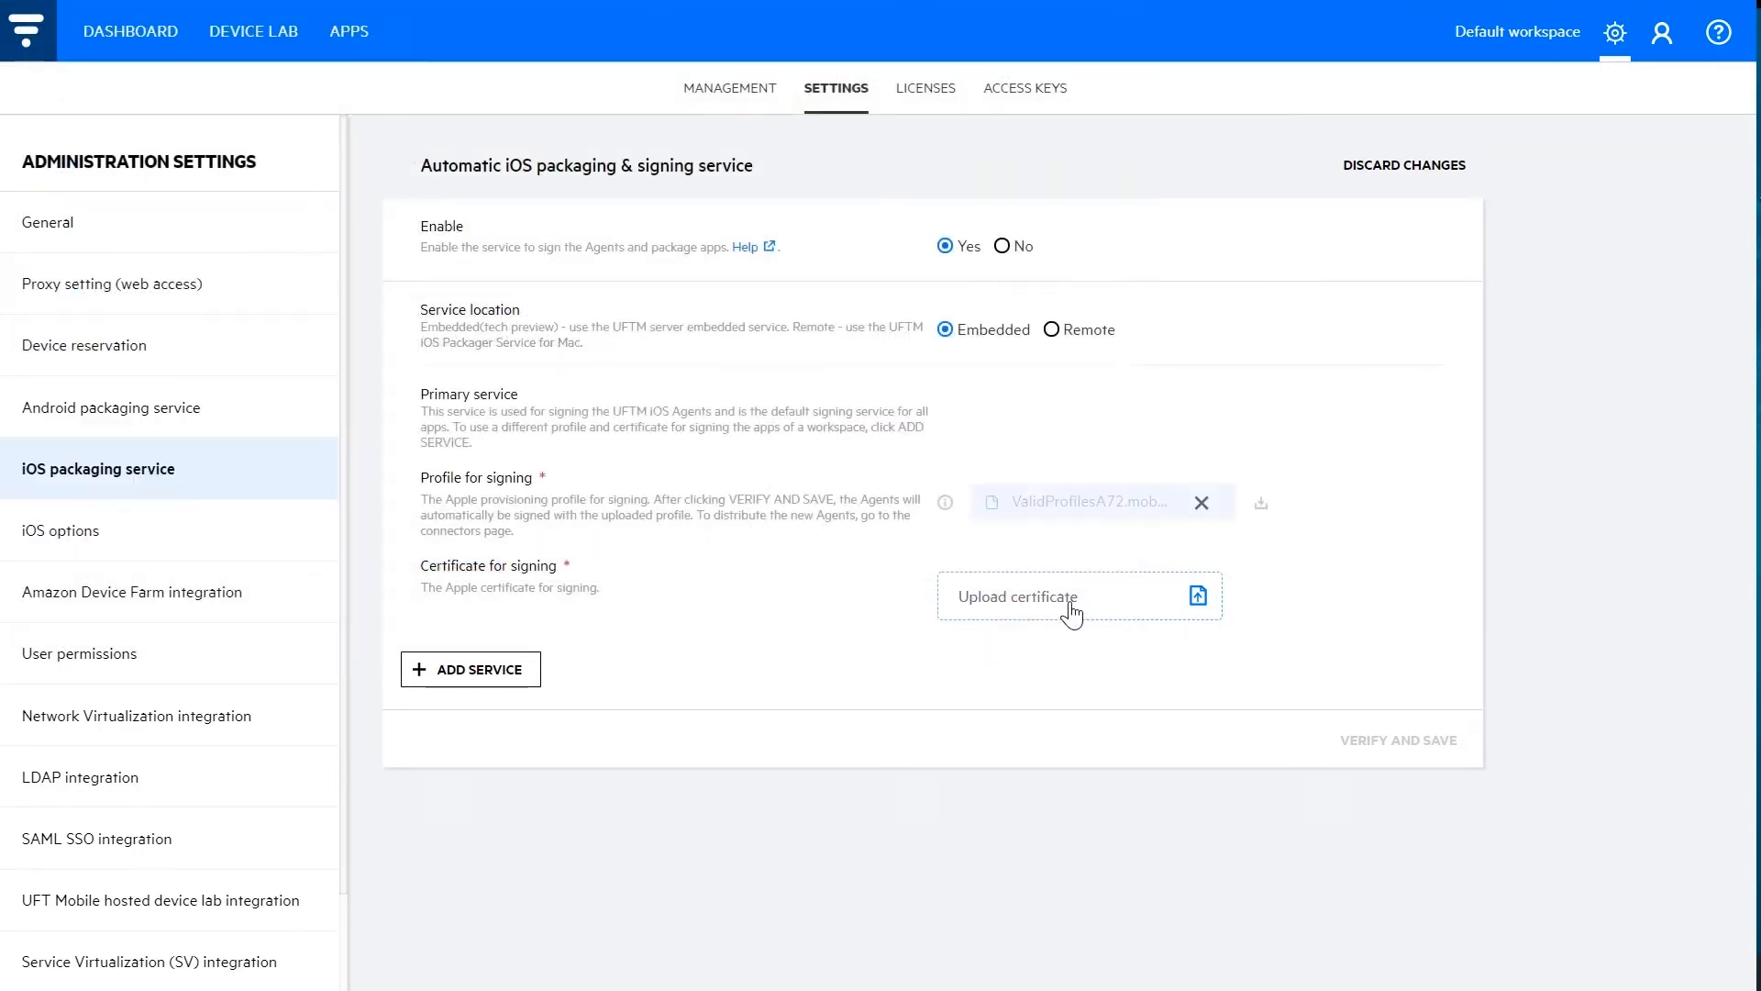
click(1079, 597)
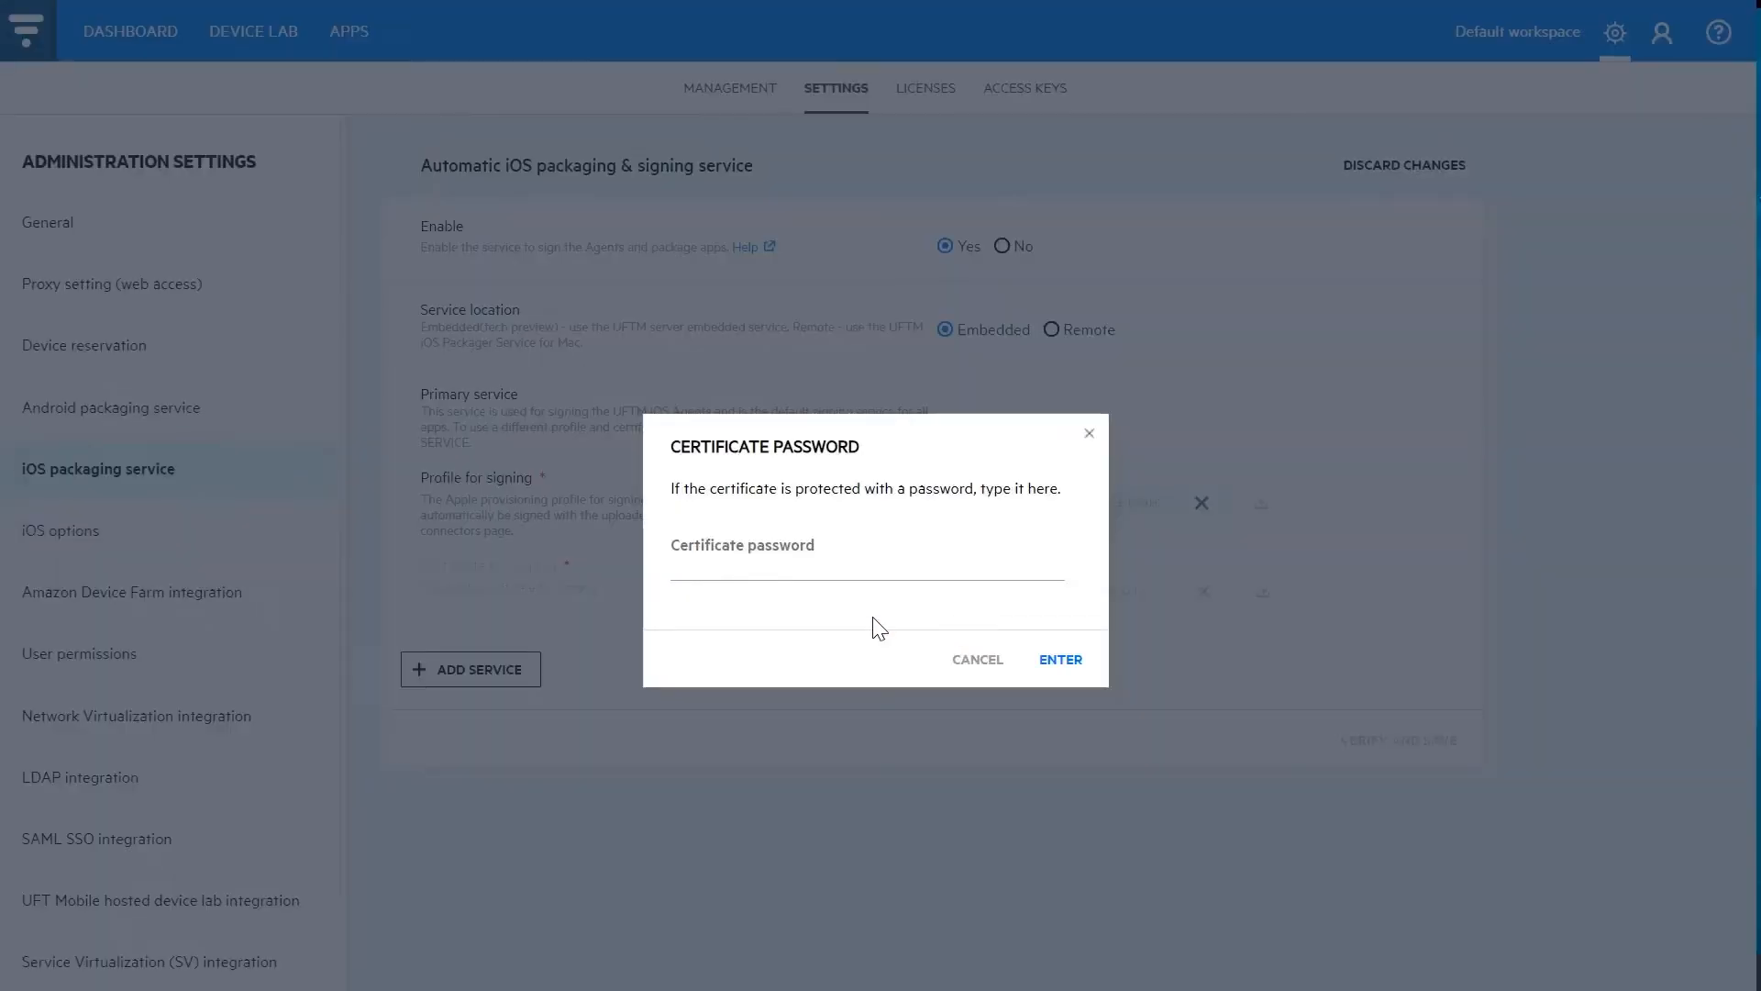
click(1060, 658)
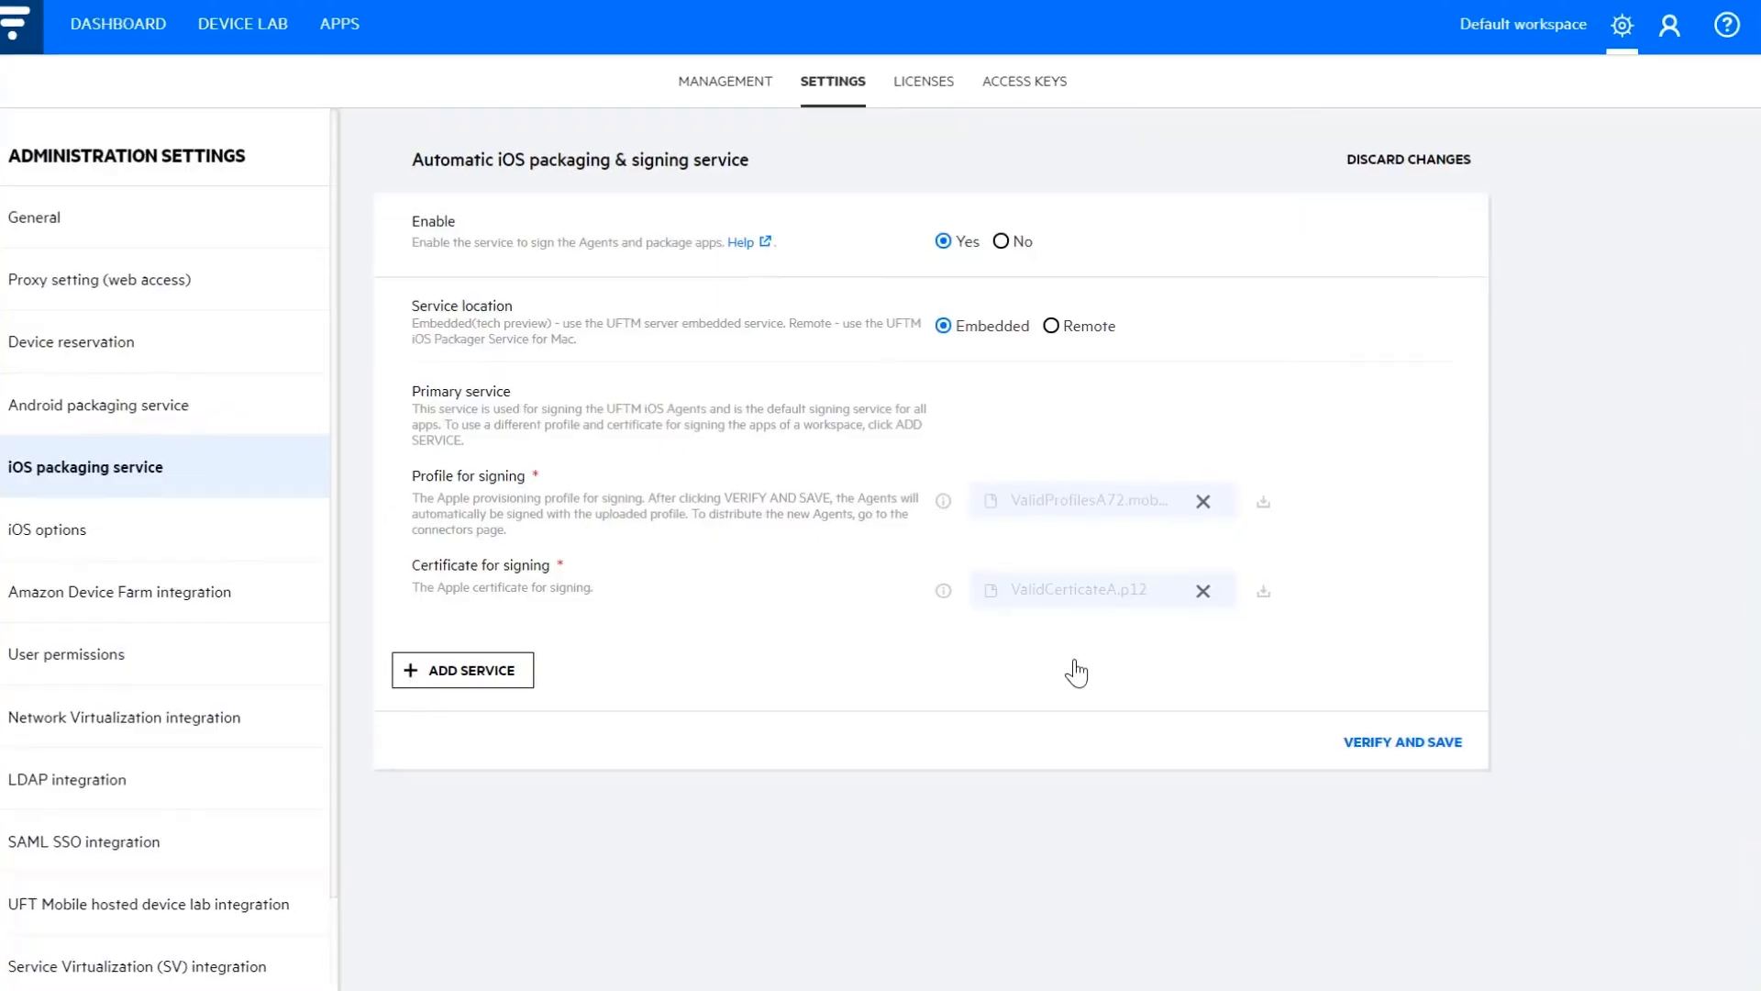
click(1401, 741)
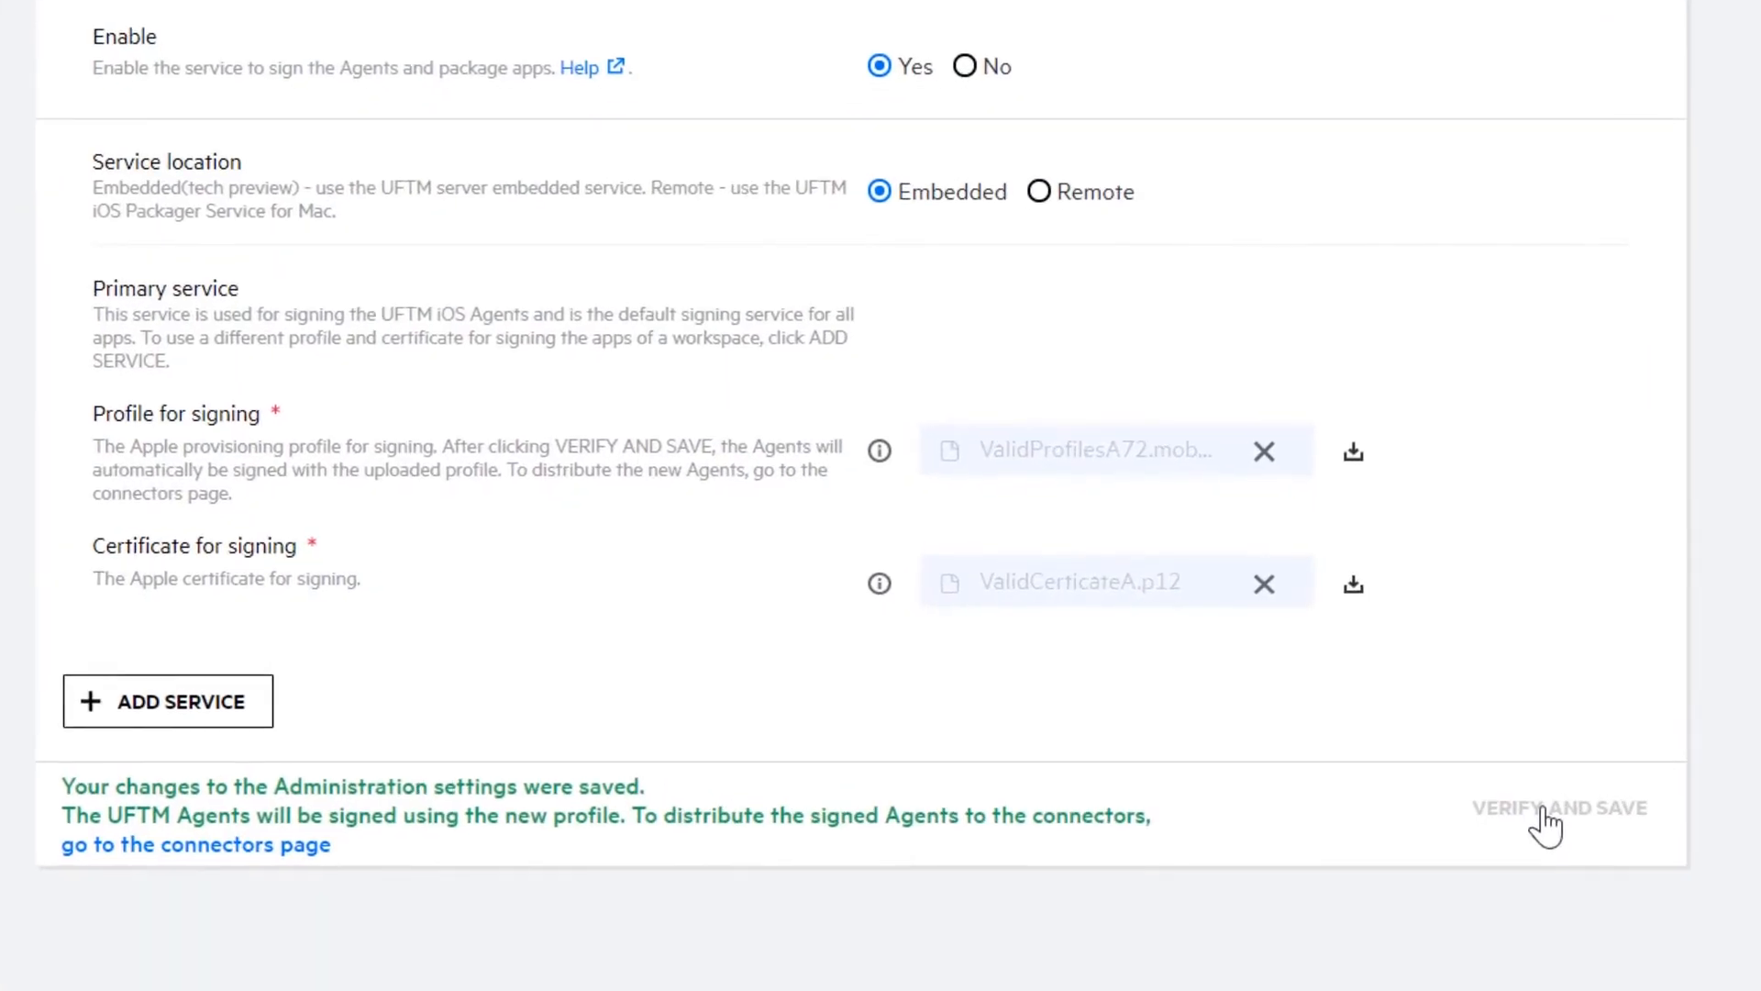